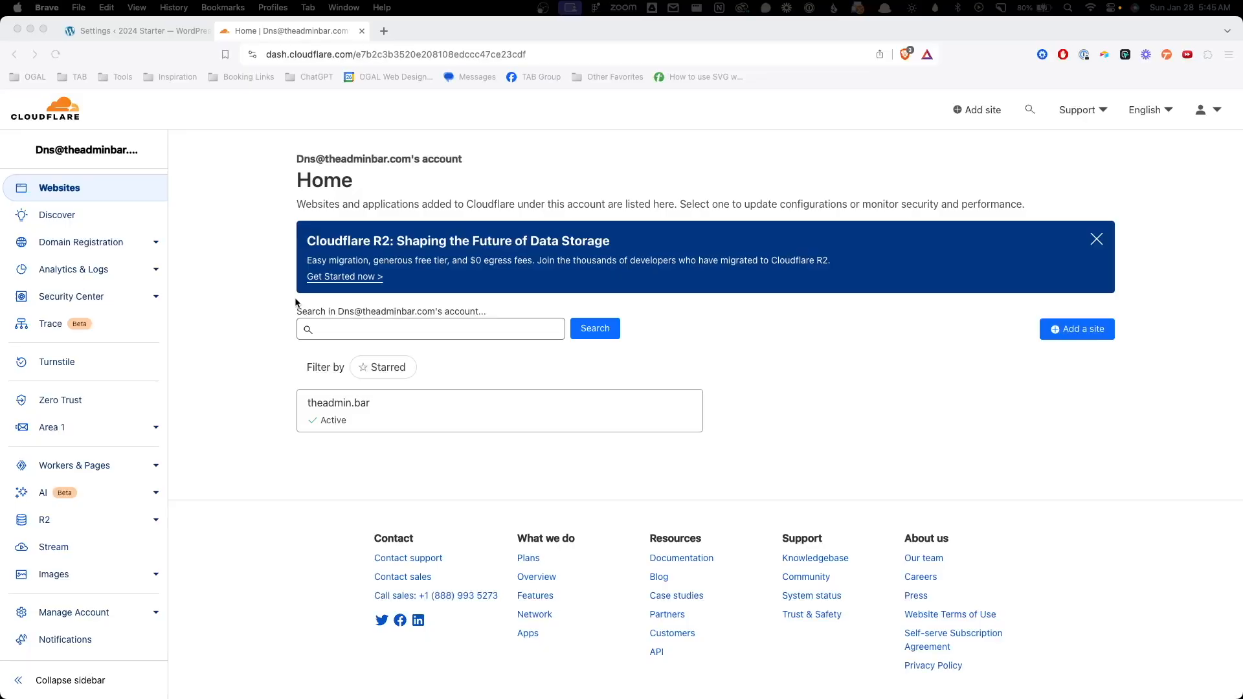
mouse_move(191, 371)
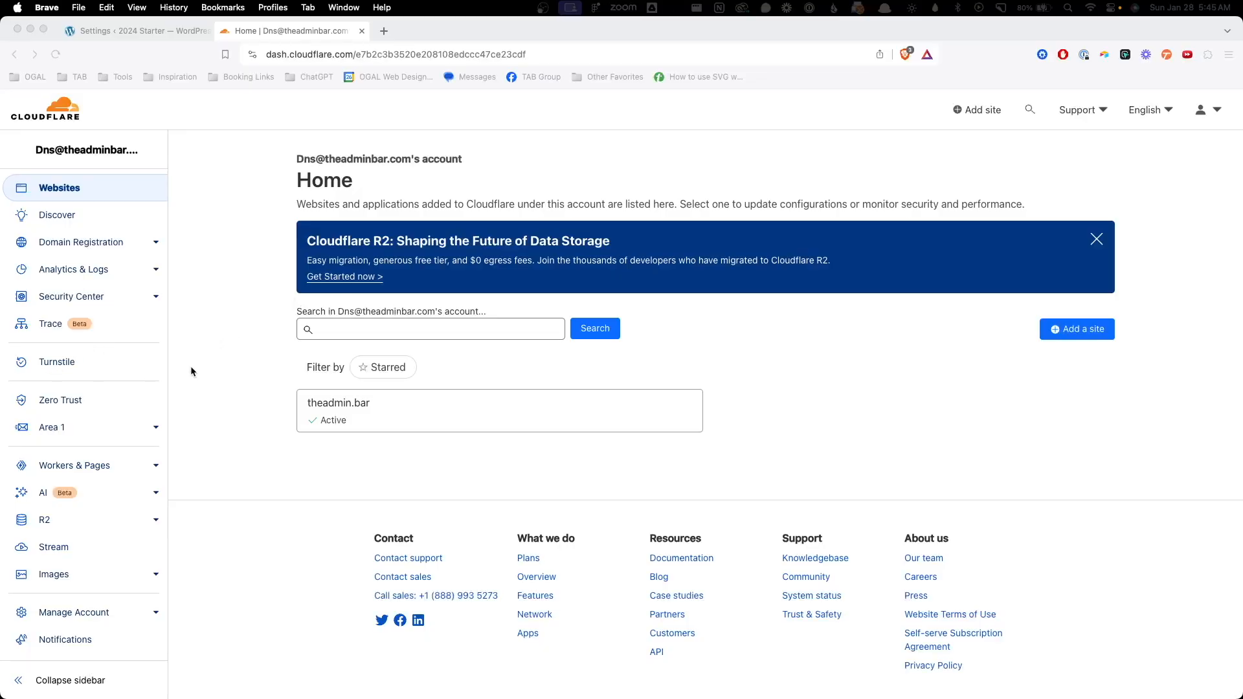
Open the Turnstile section from the Cloudflare dashboard sidebar
click(56, 361)
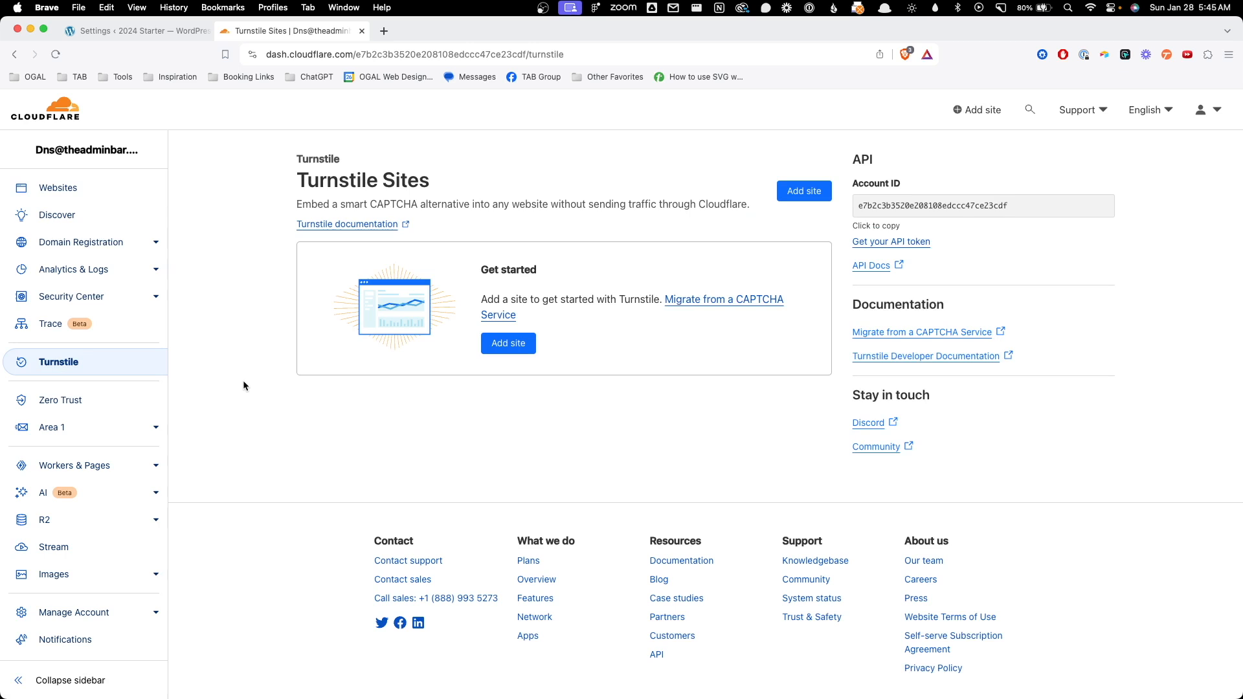
mouse_move(481, 396)
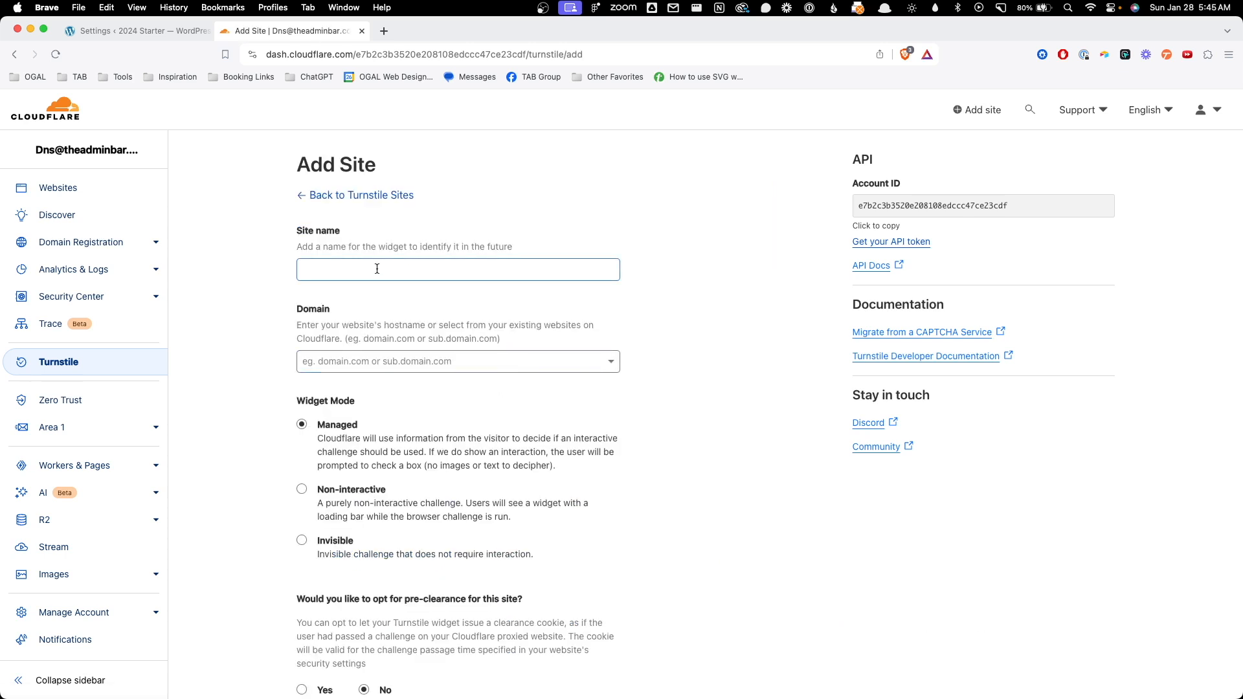
Create a Turnstile widget named 'The Admin . Bar' for the domain theadmin.bar
text(The Admin . Bar)
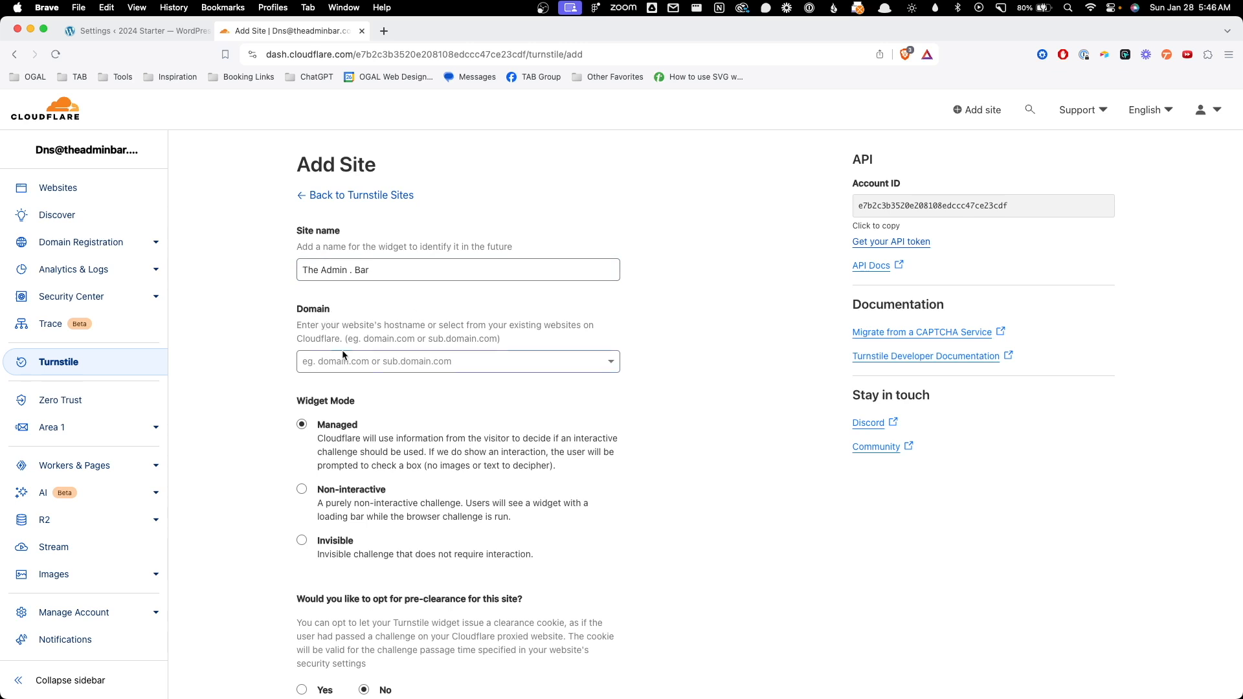
click(458, 361)
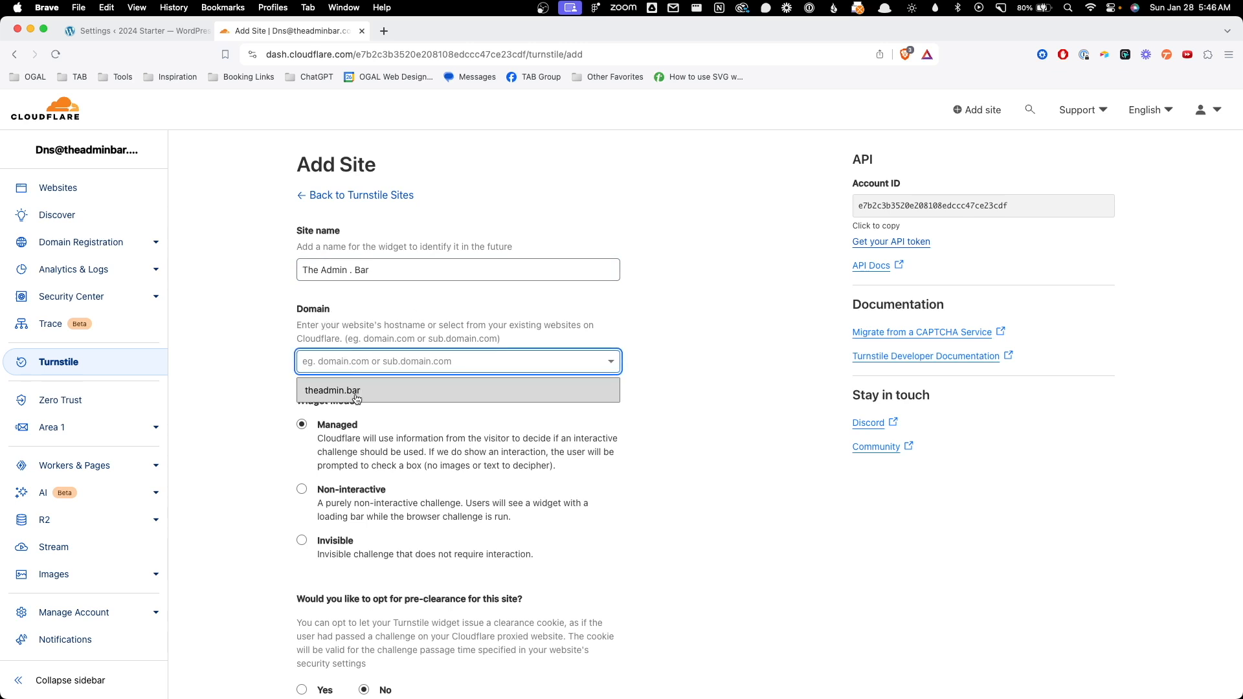
mouse_move(367, 396)
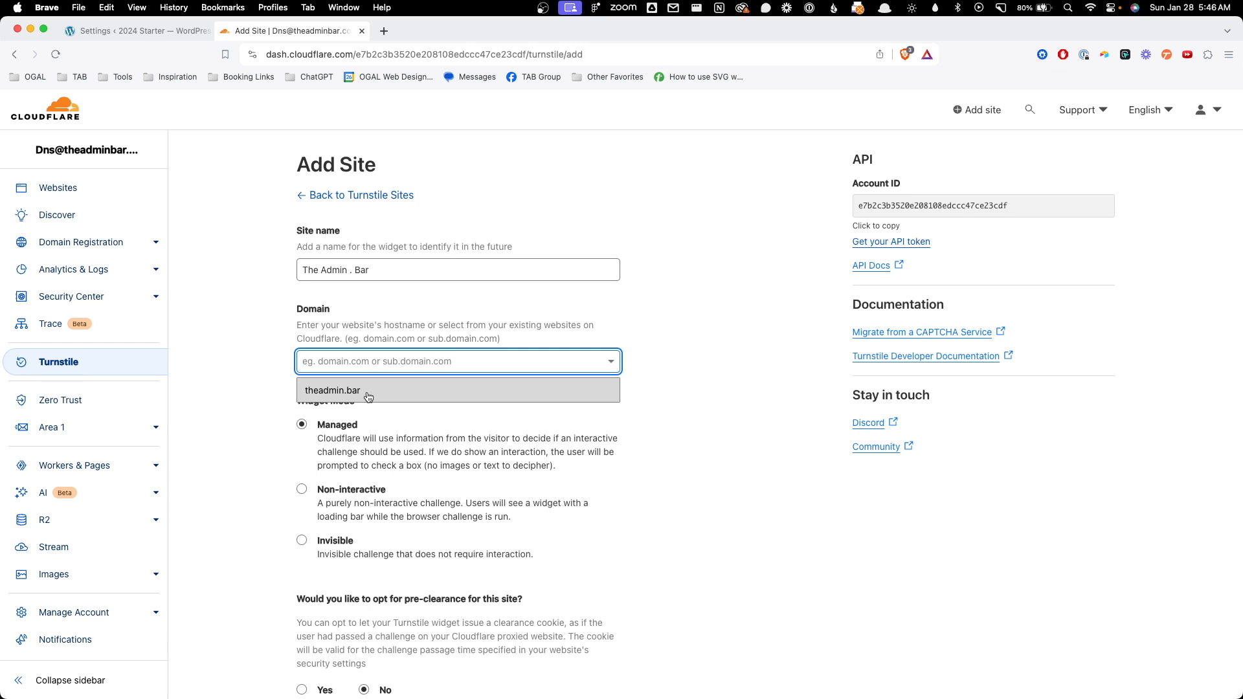
click(331, 390)
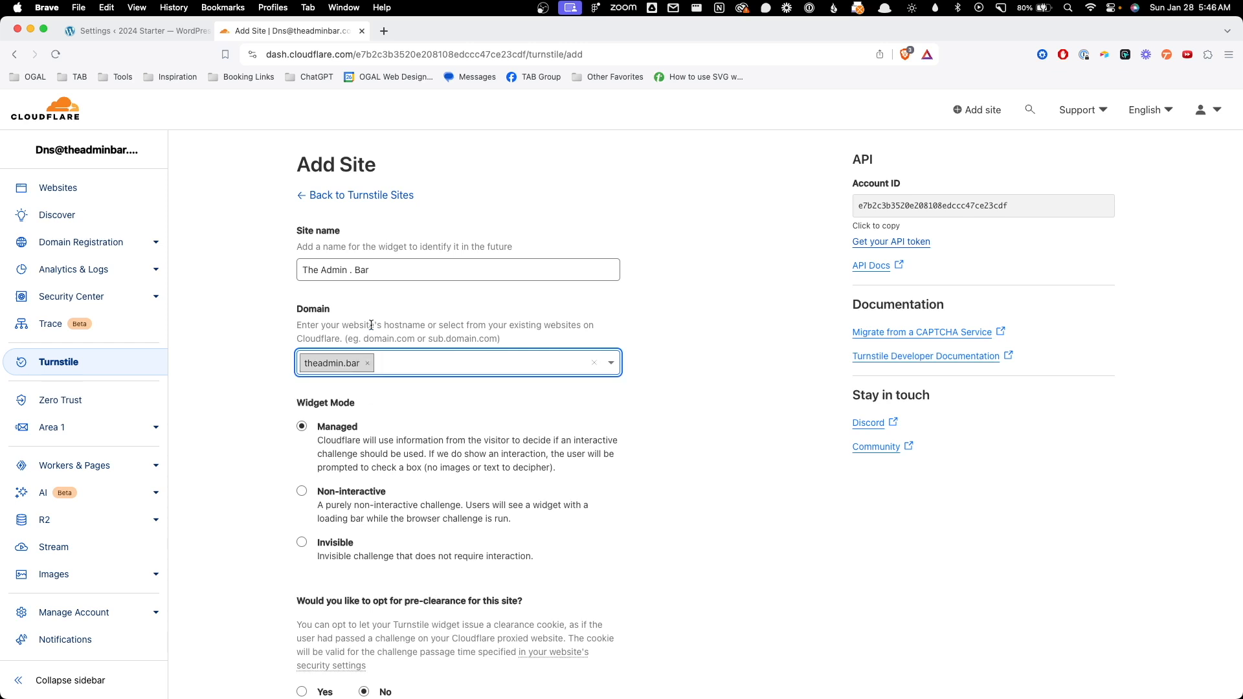
scroll(down, 3)
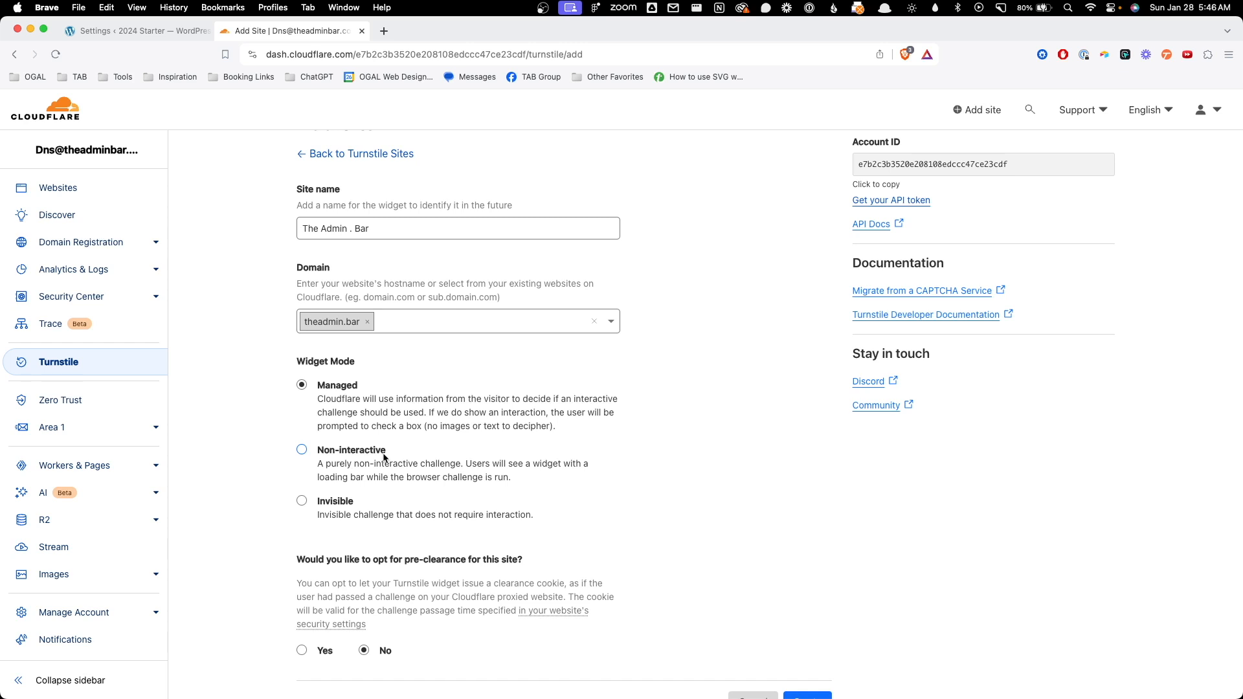
mouse_move(334, 511)
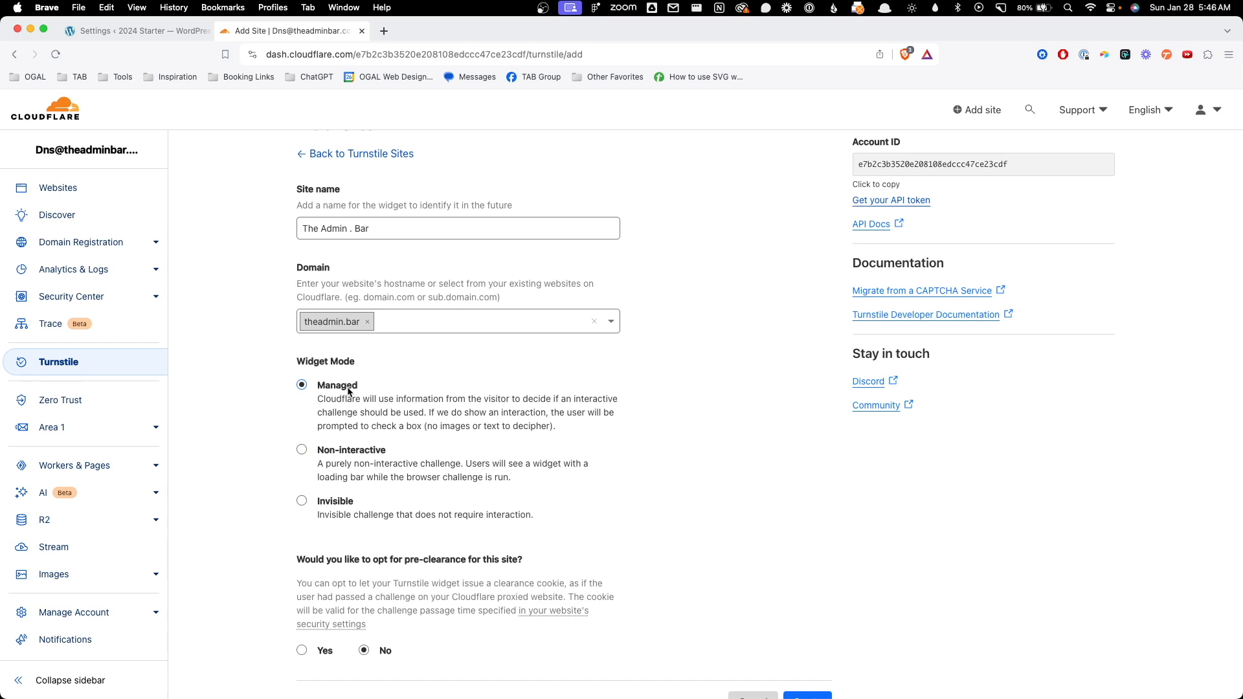
mouse_move(467, 497)
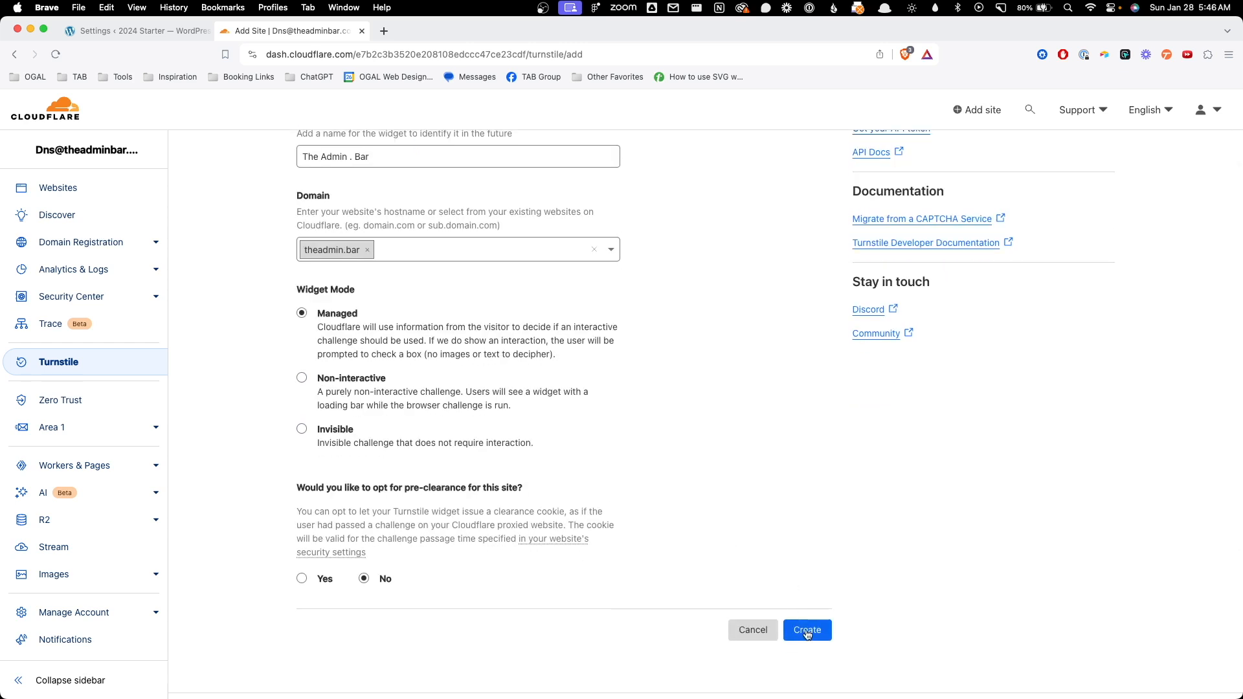
click(806, 630)
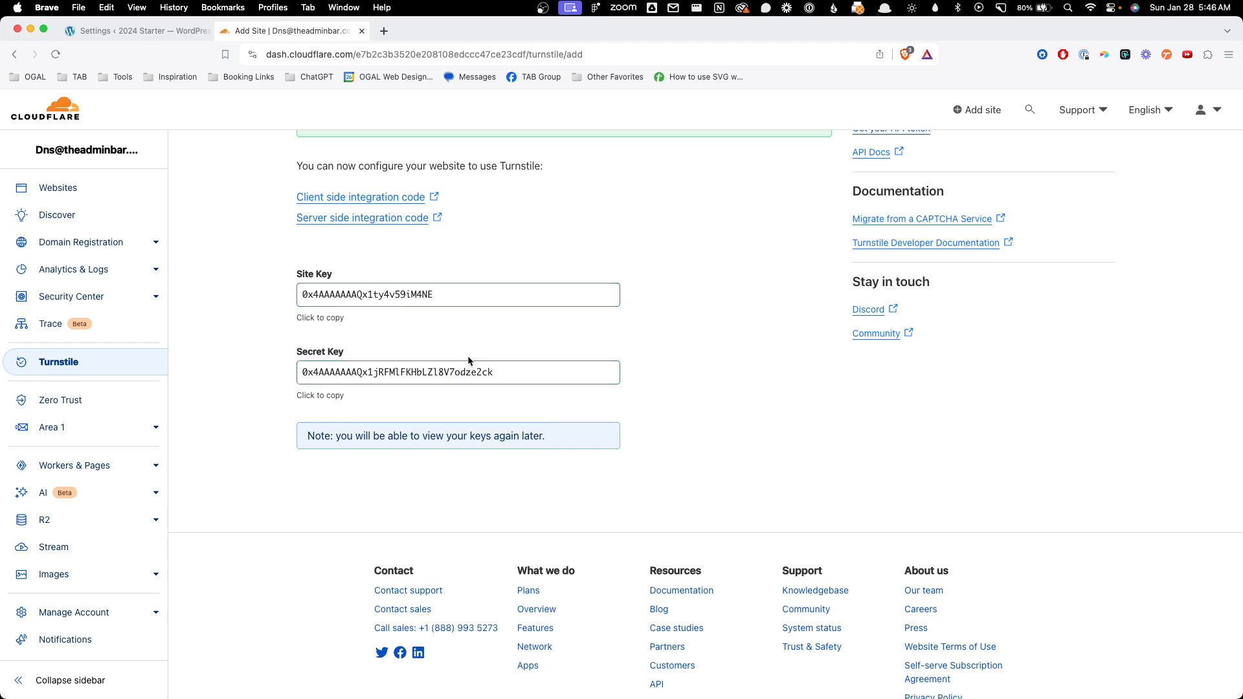
mouse_move(513, 361)
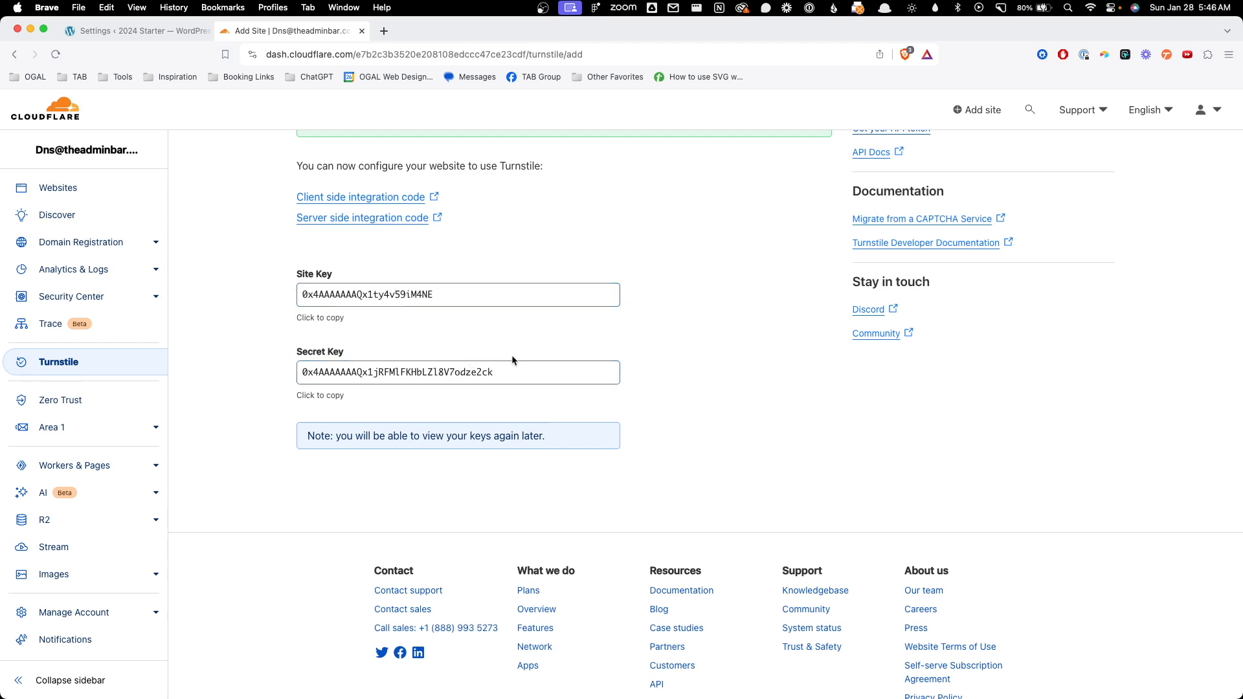
In WordPress, open WS Form Settings on the Spam Protection tab, showing the Turnstile key fields
click(131, 31)
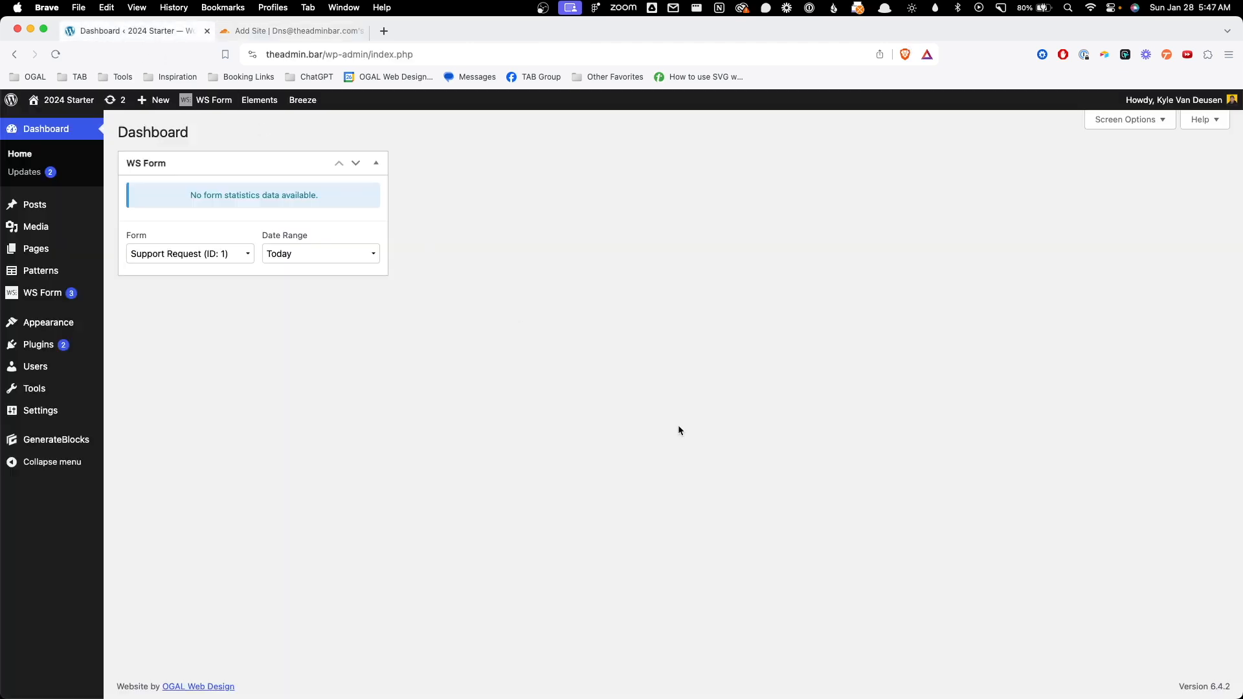
mouse_move(138, 317)
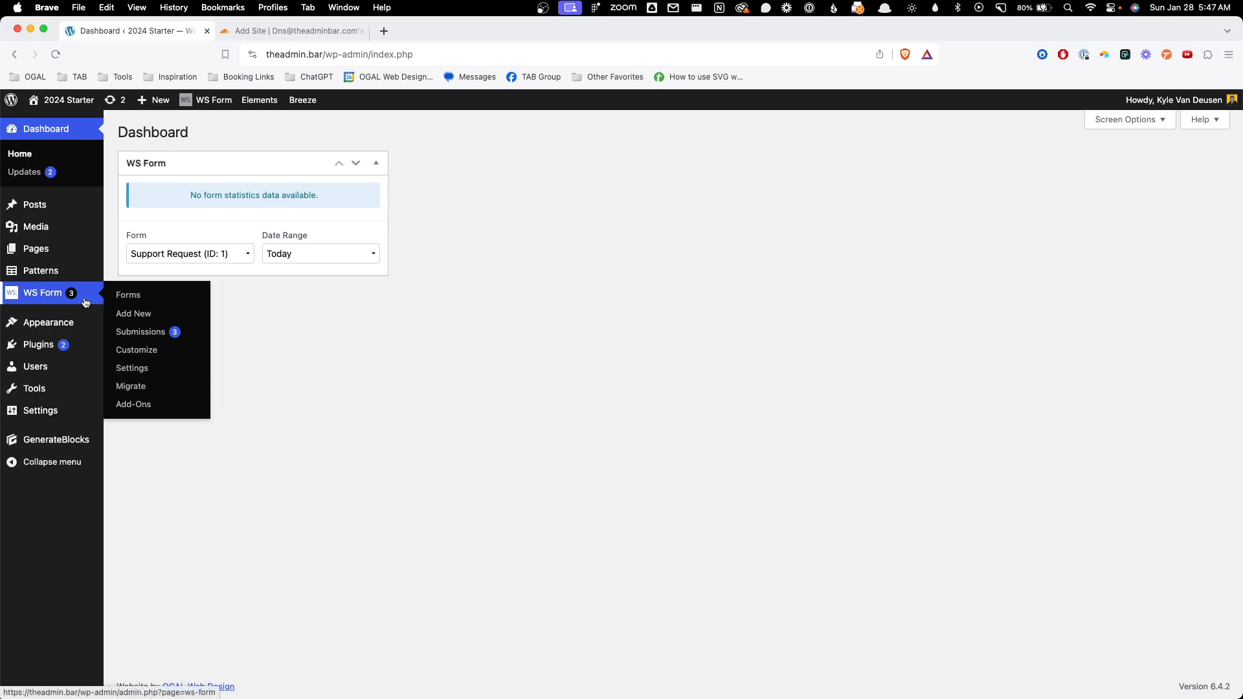
click(131, 367)
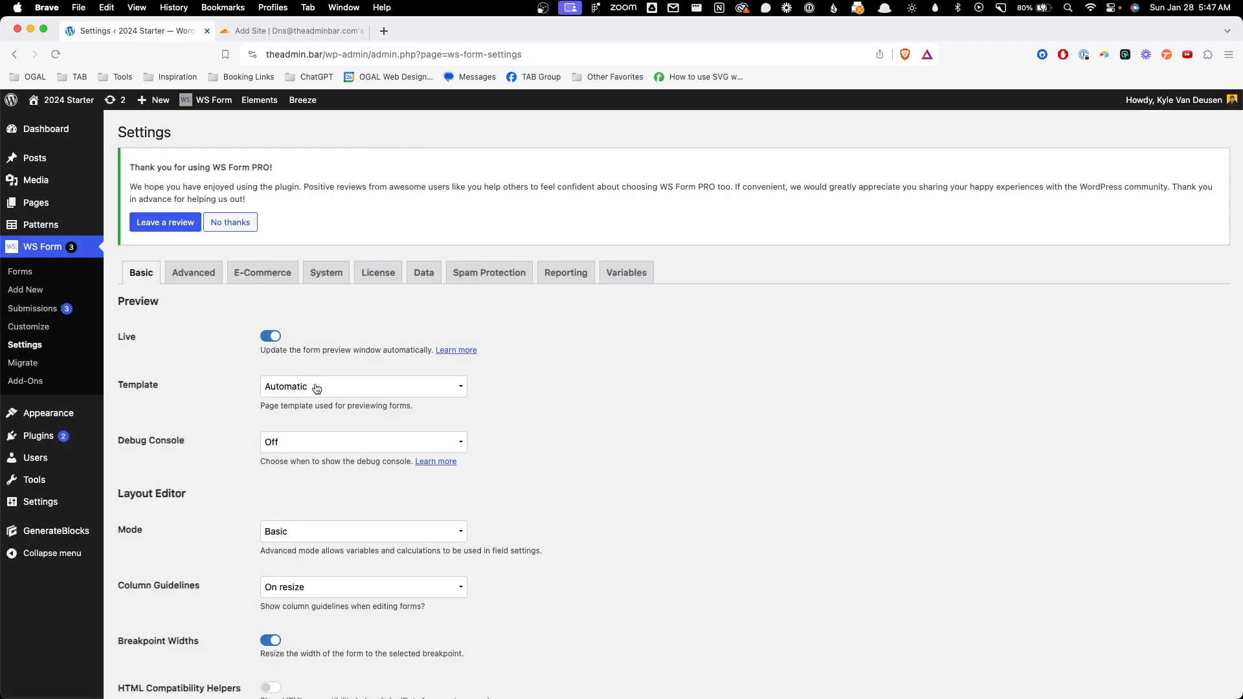
mouse_move(489, 272)
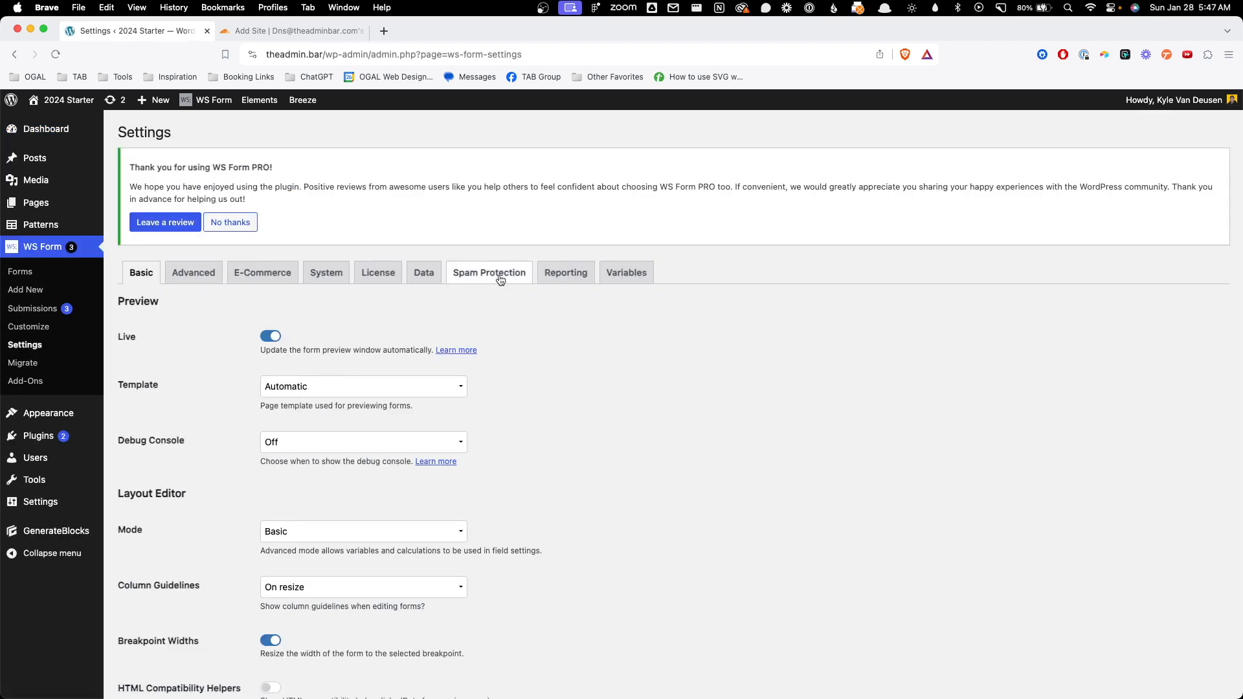
click(490, 272)
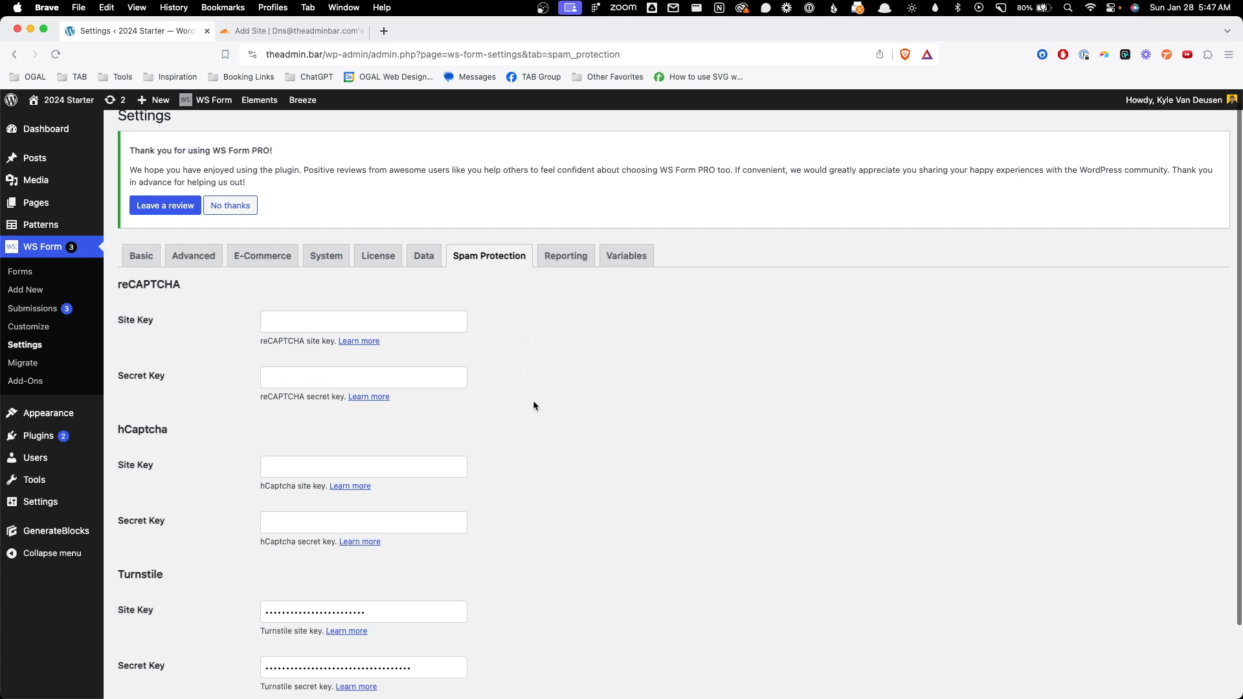
scroll(down, 3)
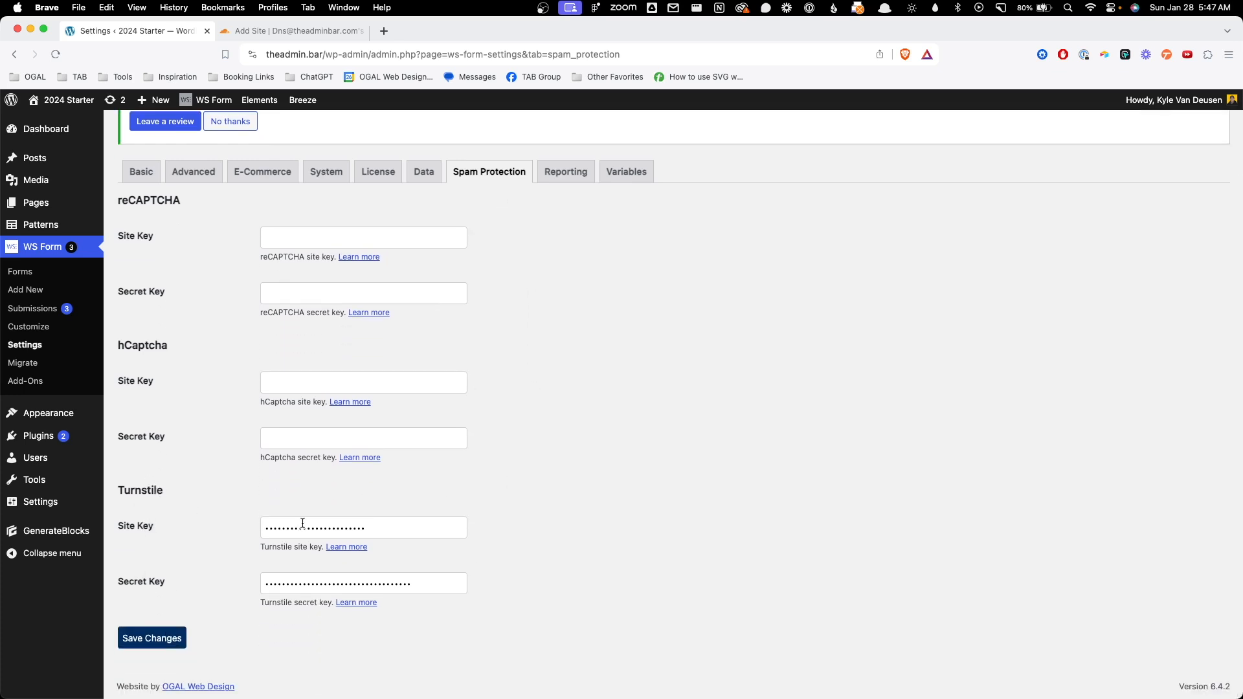
click(357, 527)
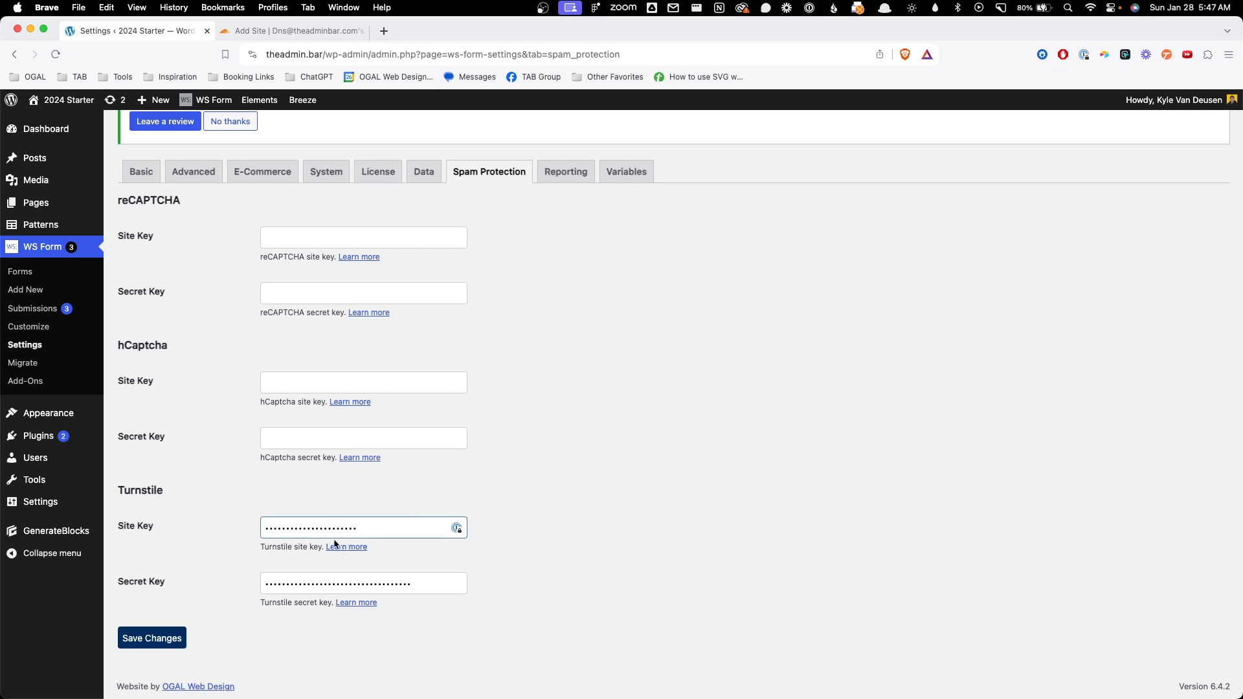
click(363, 527)
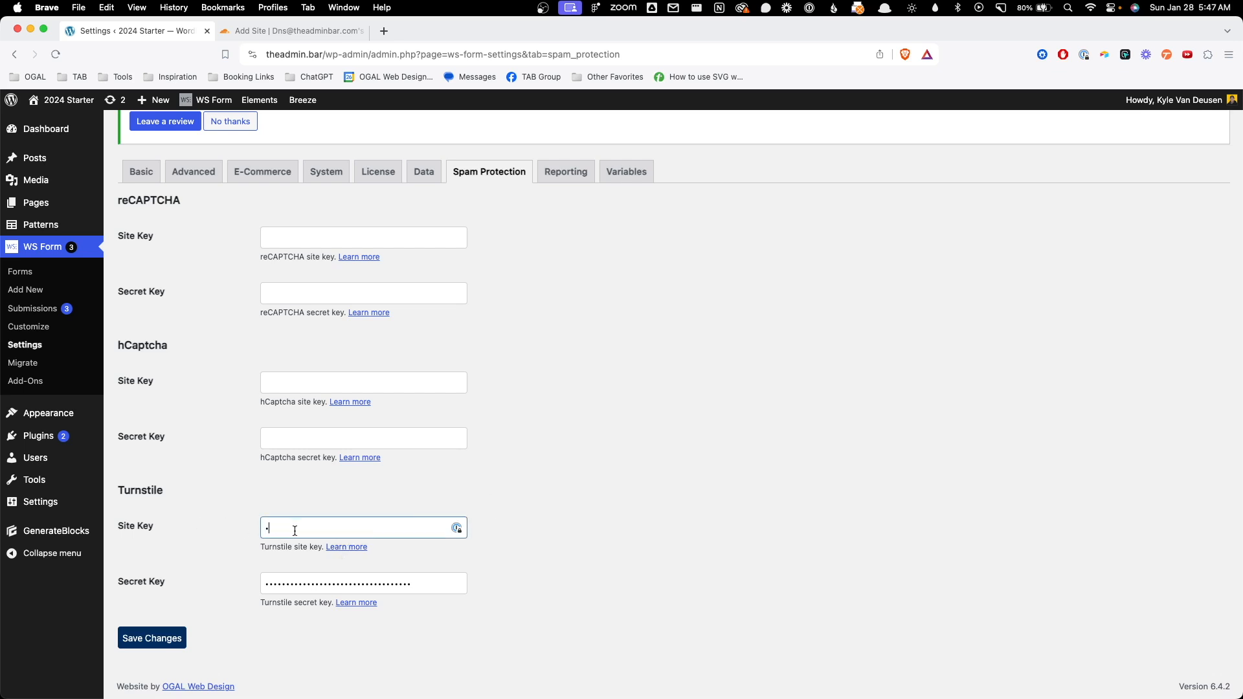
click(363, 582)
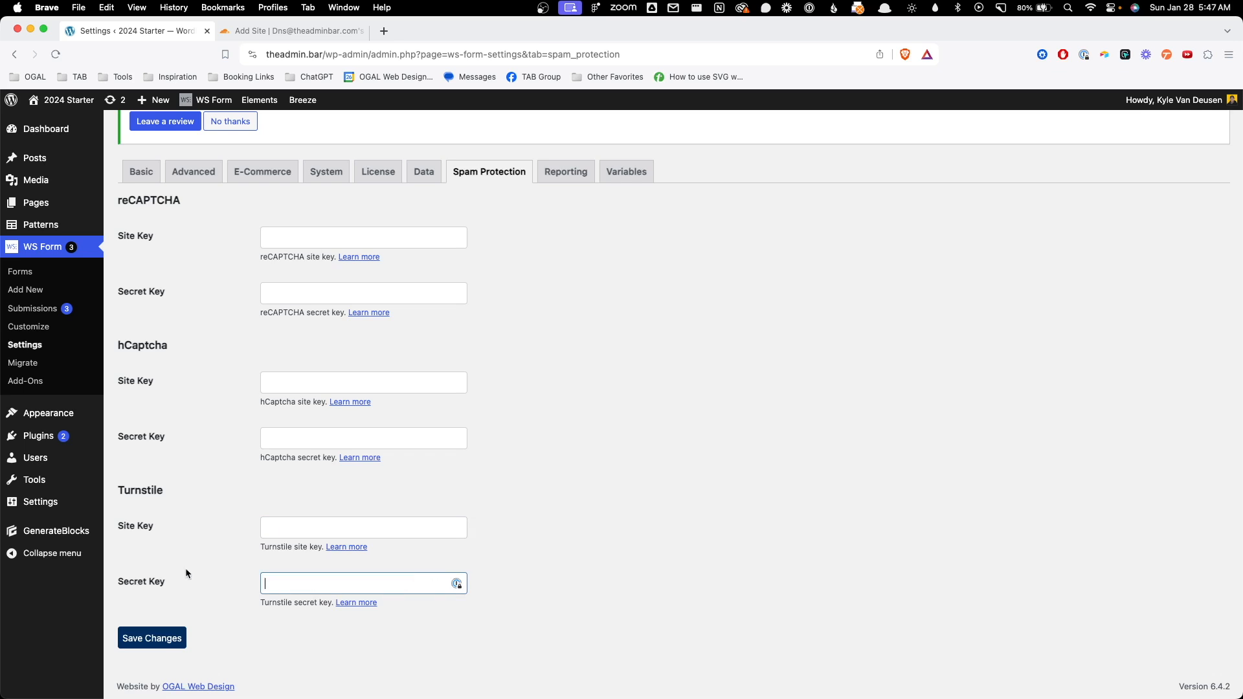
click(290, 31)
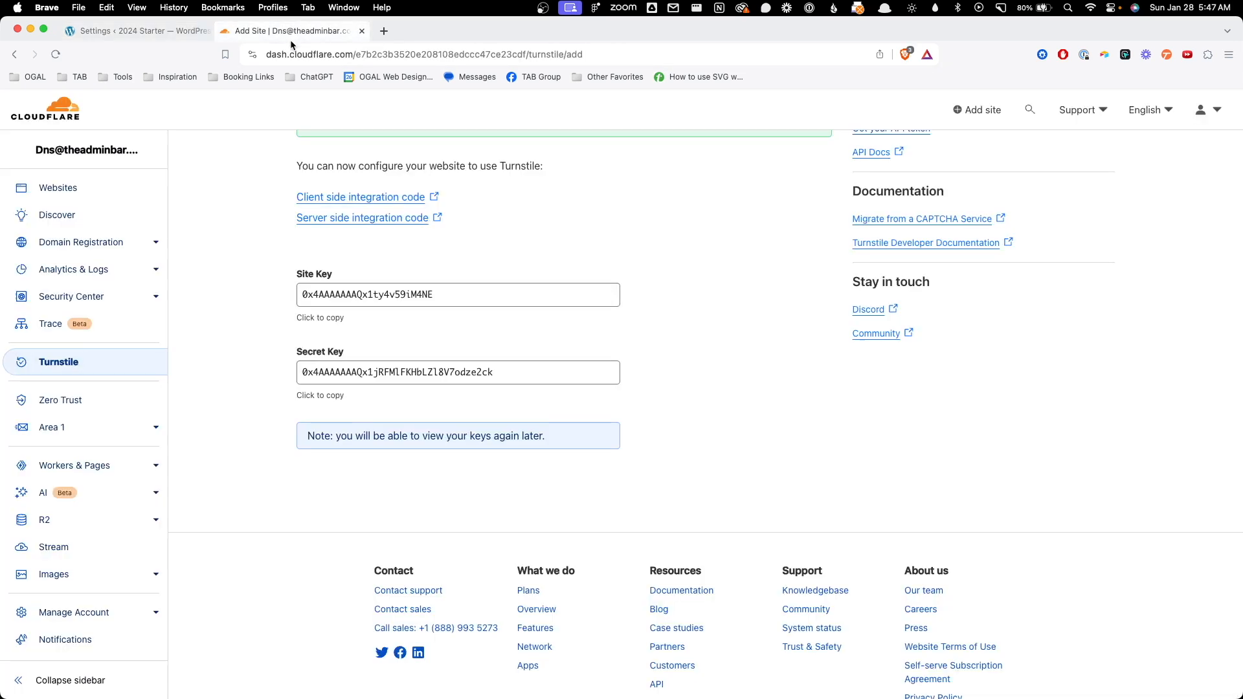
click(458, 294)
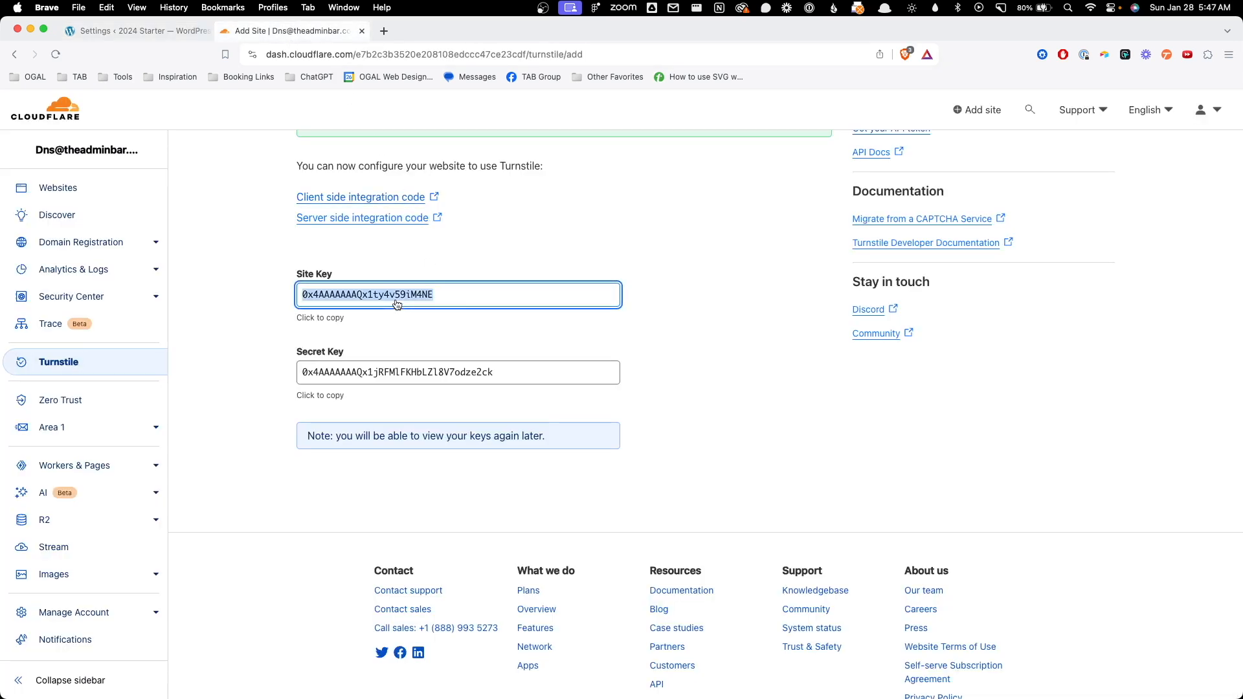
click(134, 31)
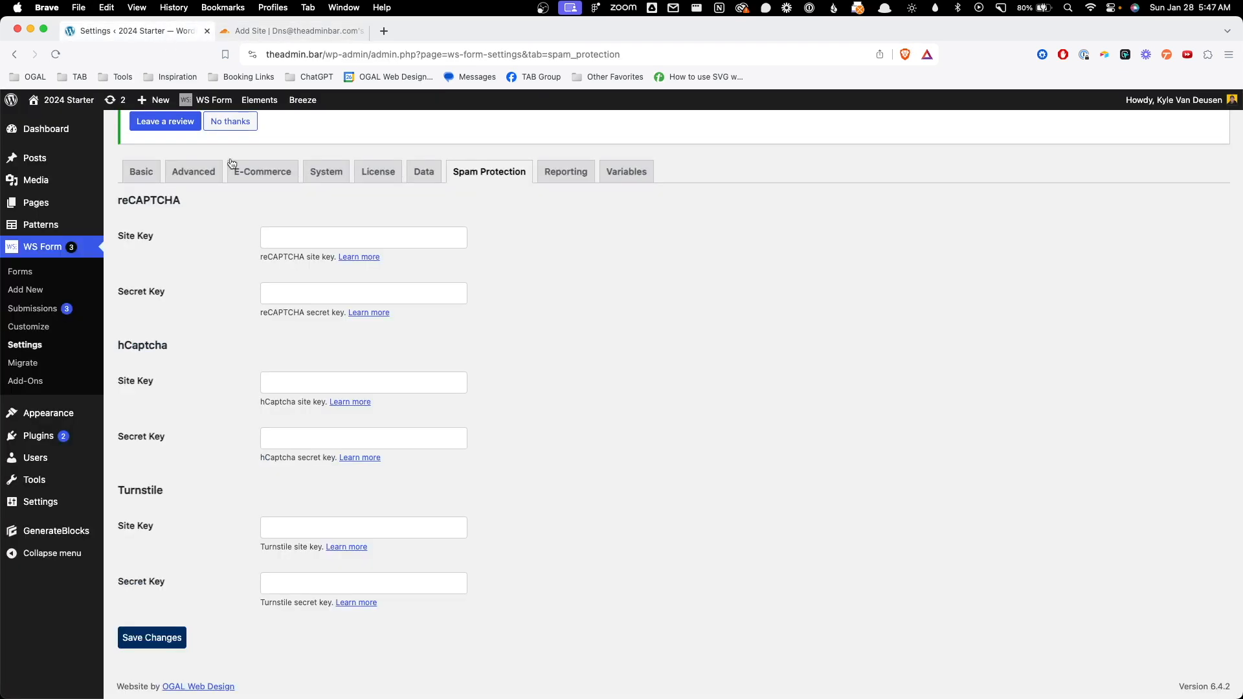
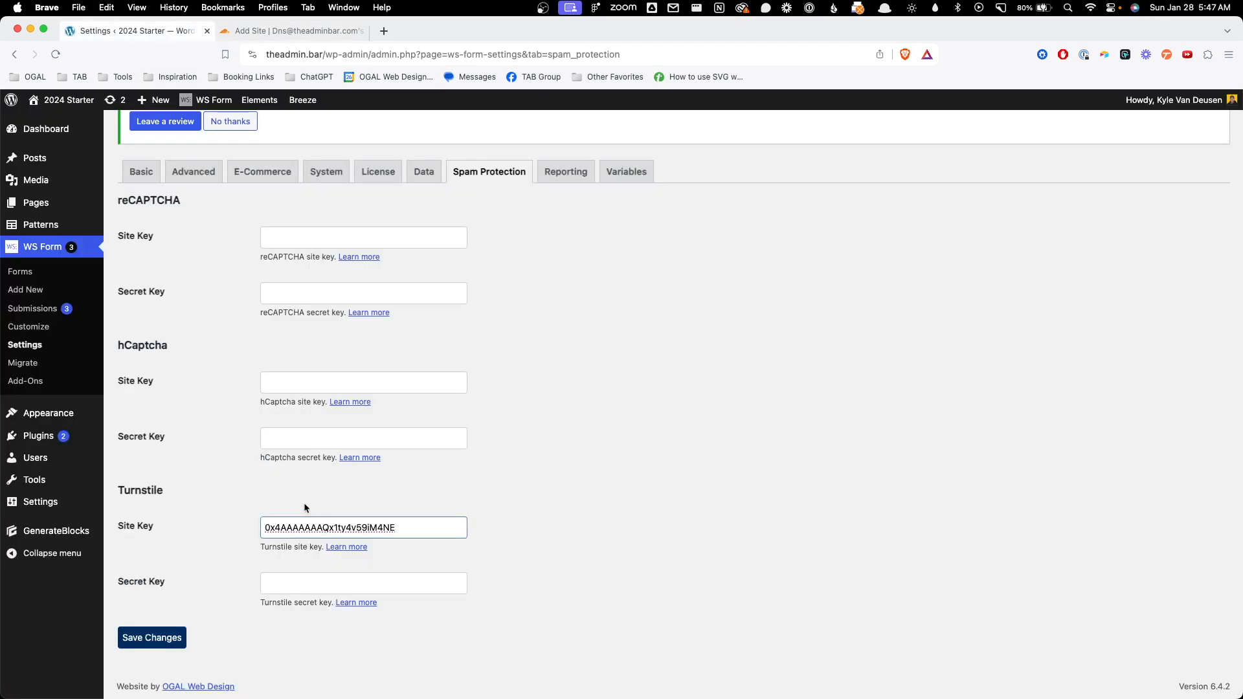
Paste the new Cloudflare secret key into Secret Key and save the settings
click(290, 31)
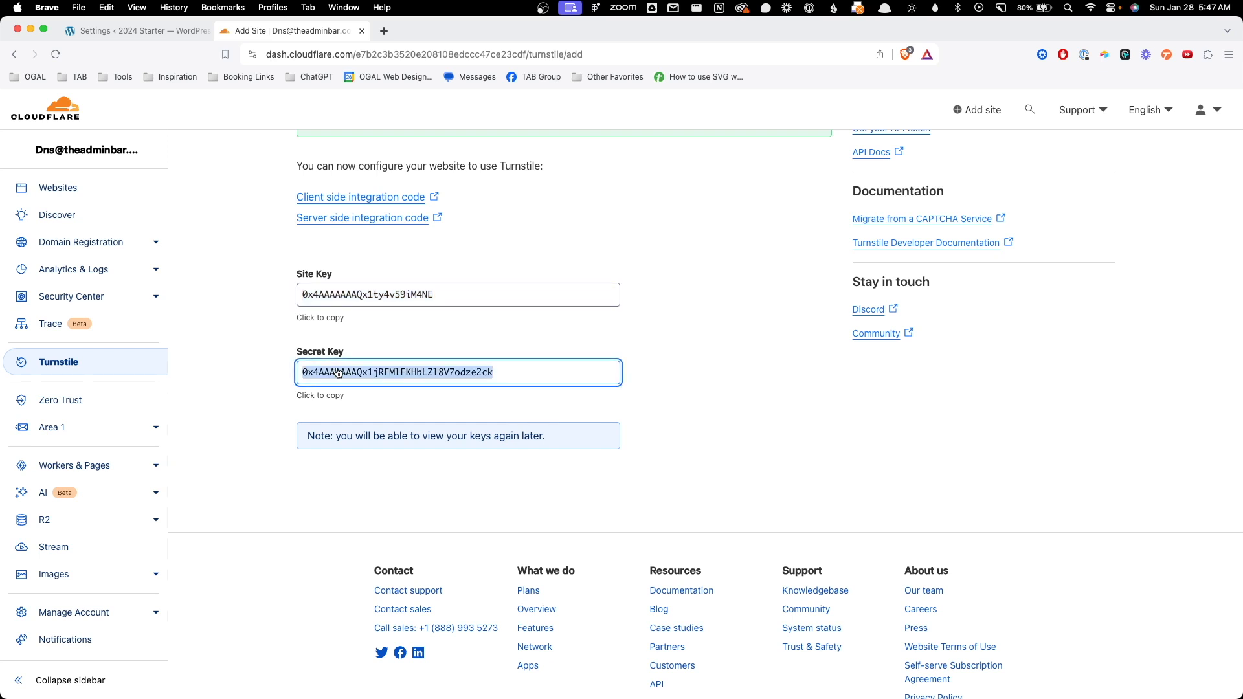
click(135, 31)
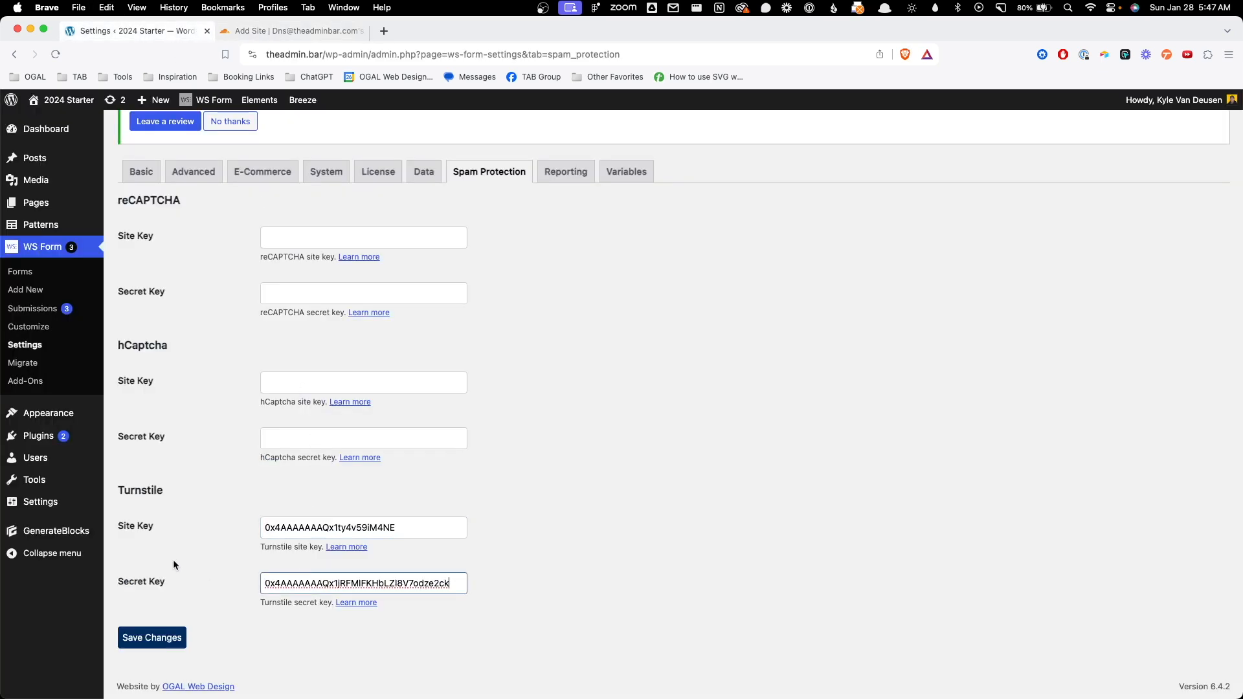
click(151, 637)
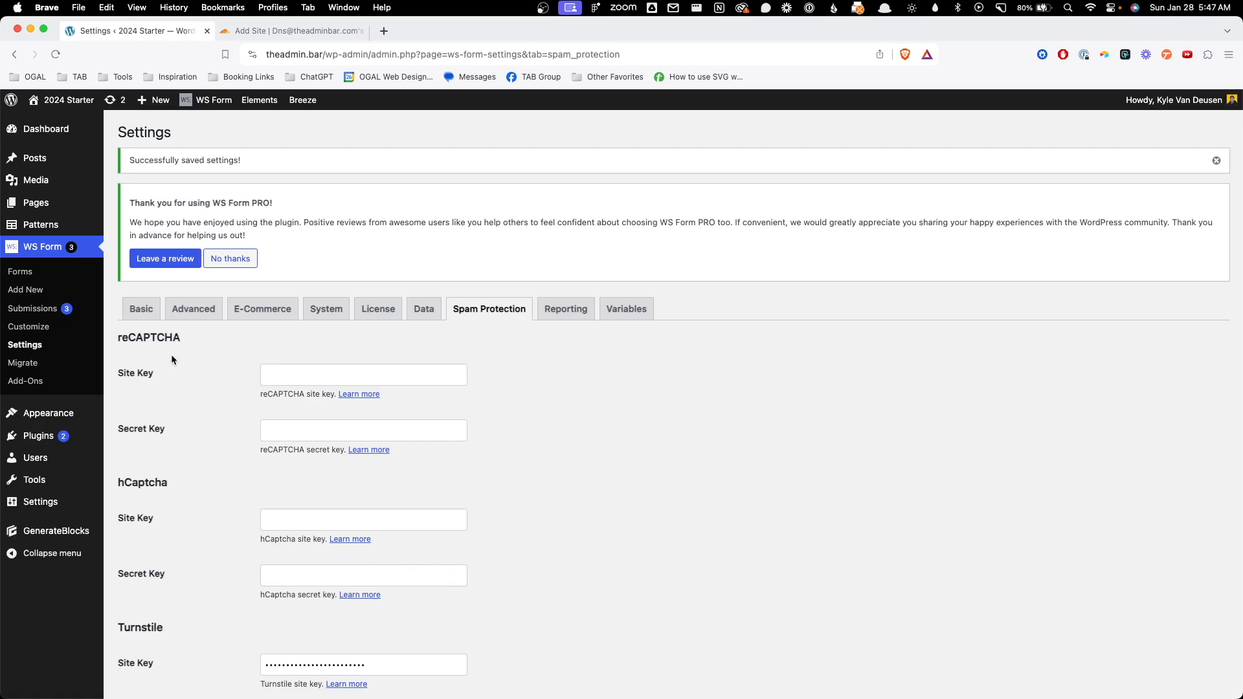
mouse_move(158, 350)
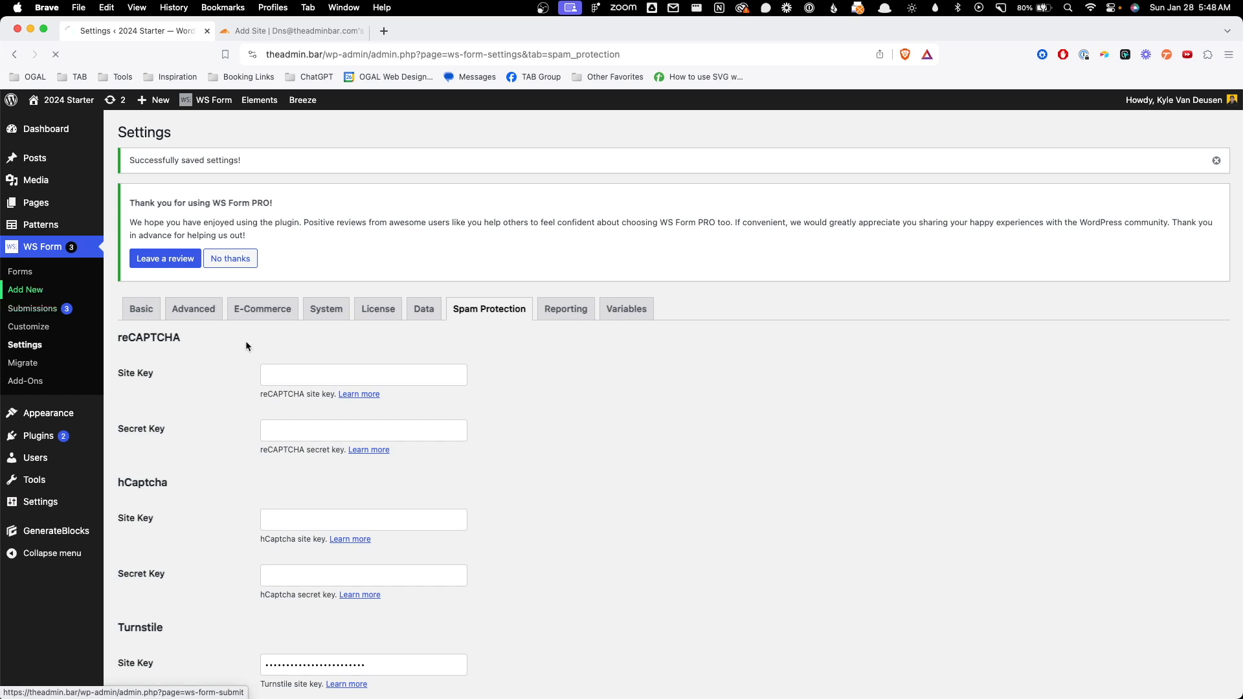
Add a new form from the Contact Us template and insert a Turnstile field
click(25, 290)
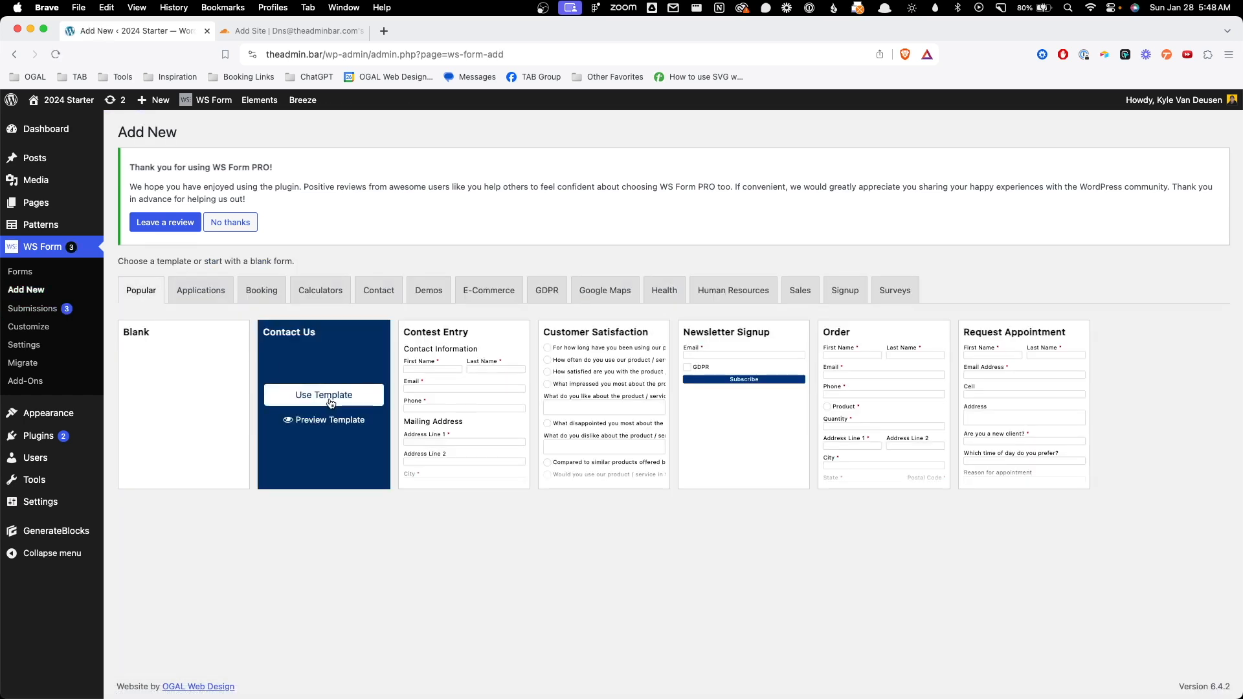
click(324, 395)
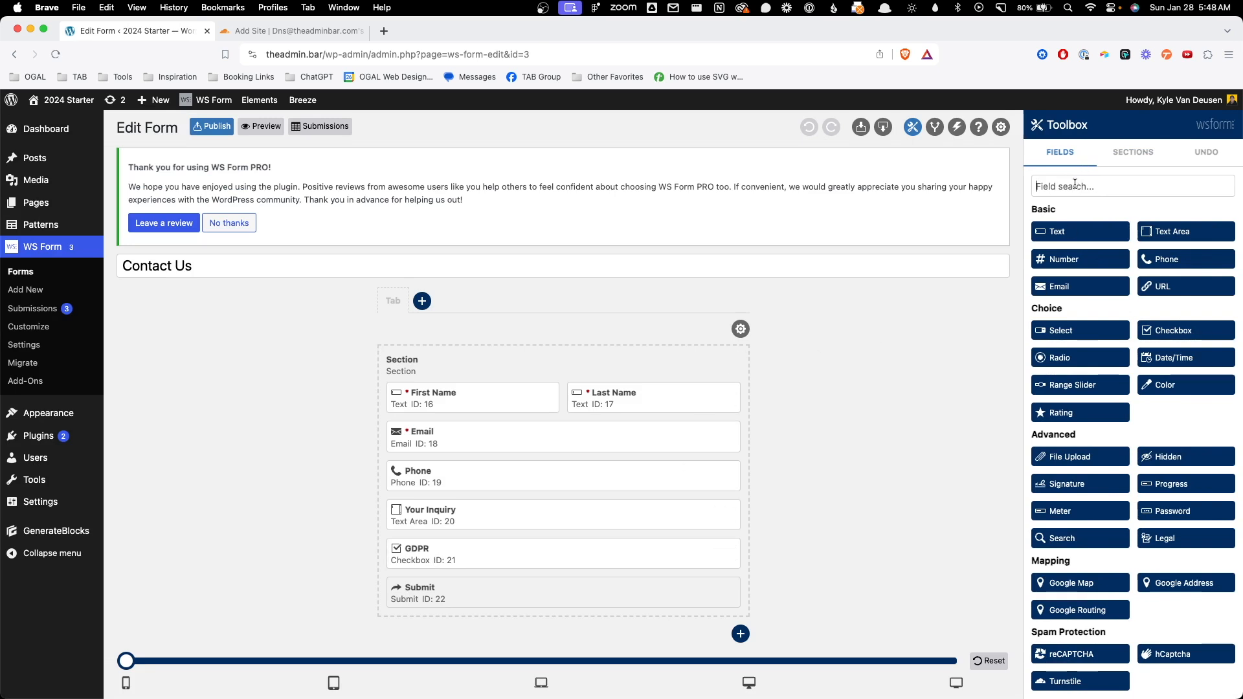
text(turn)
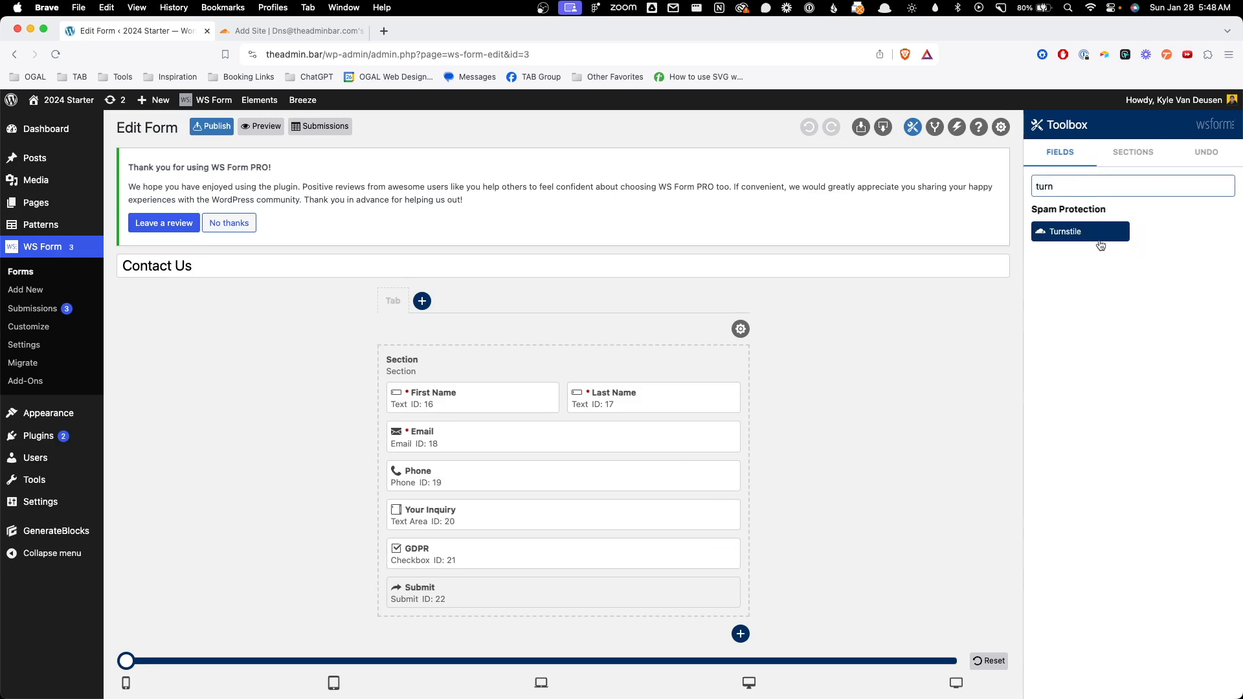
click(1064, 231)
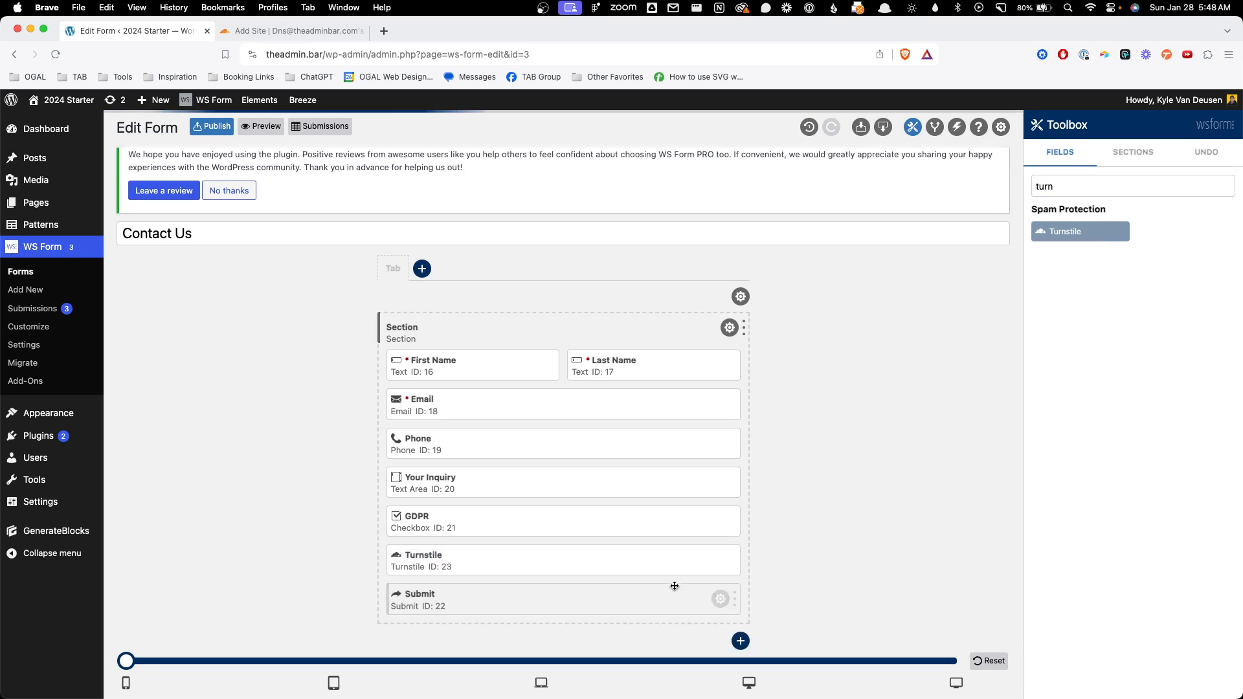
Save and close the Turnstile field settings, then preview the form
click(720, 559)
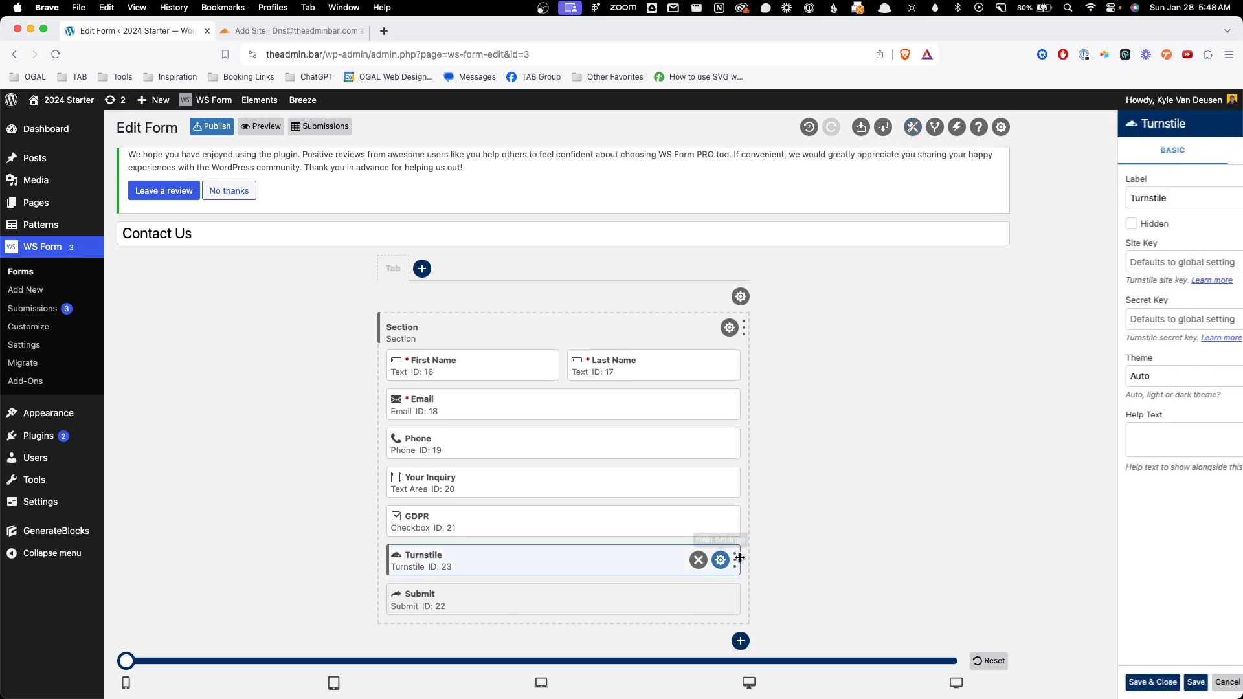
click(720, 560)
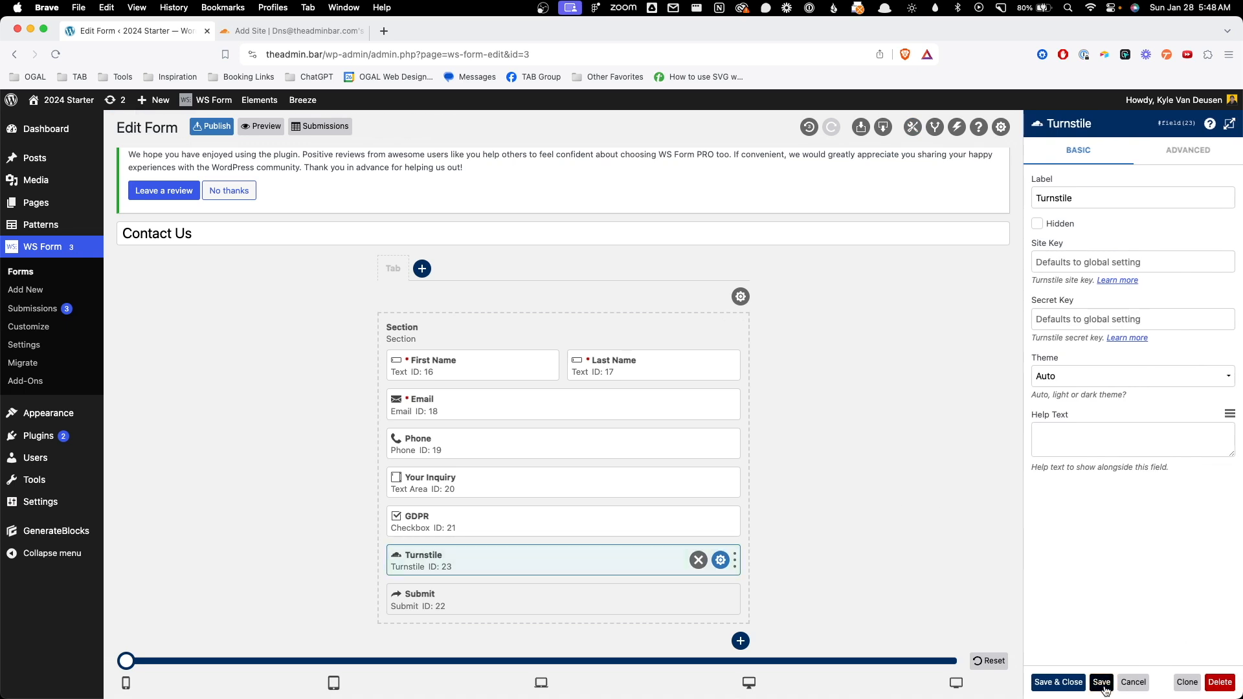
click(911, 127)
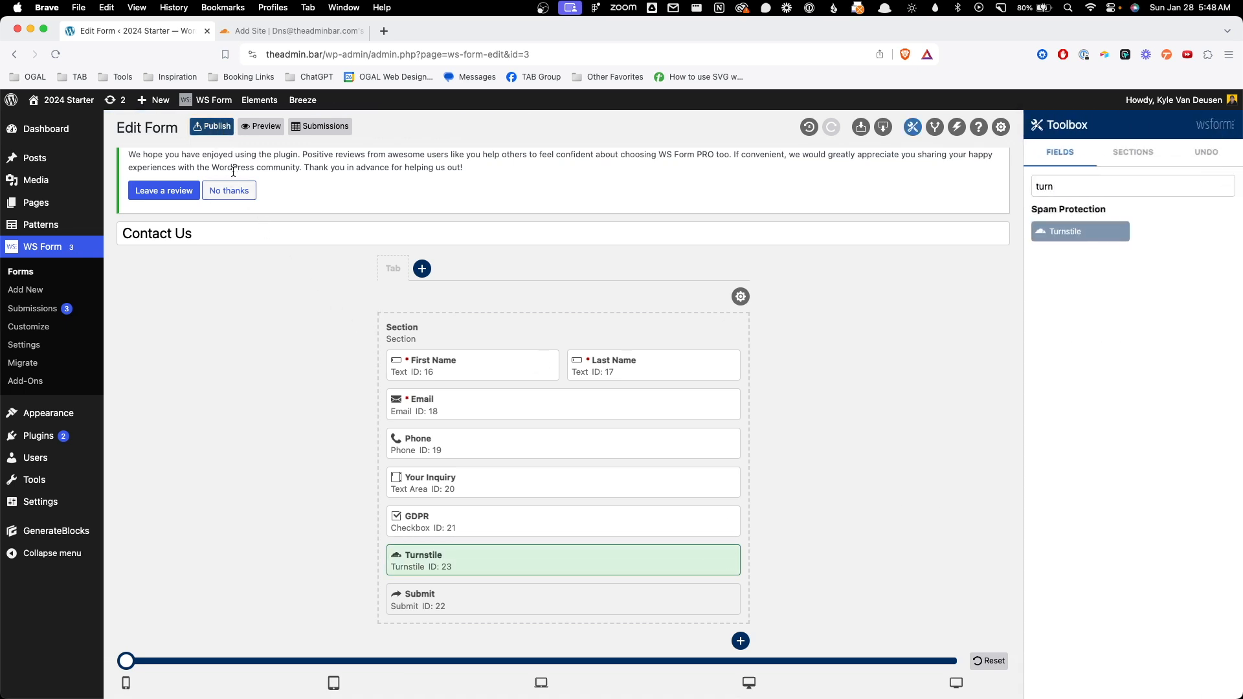
click(260, 127)
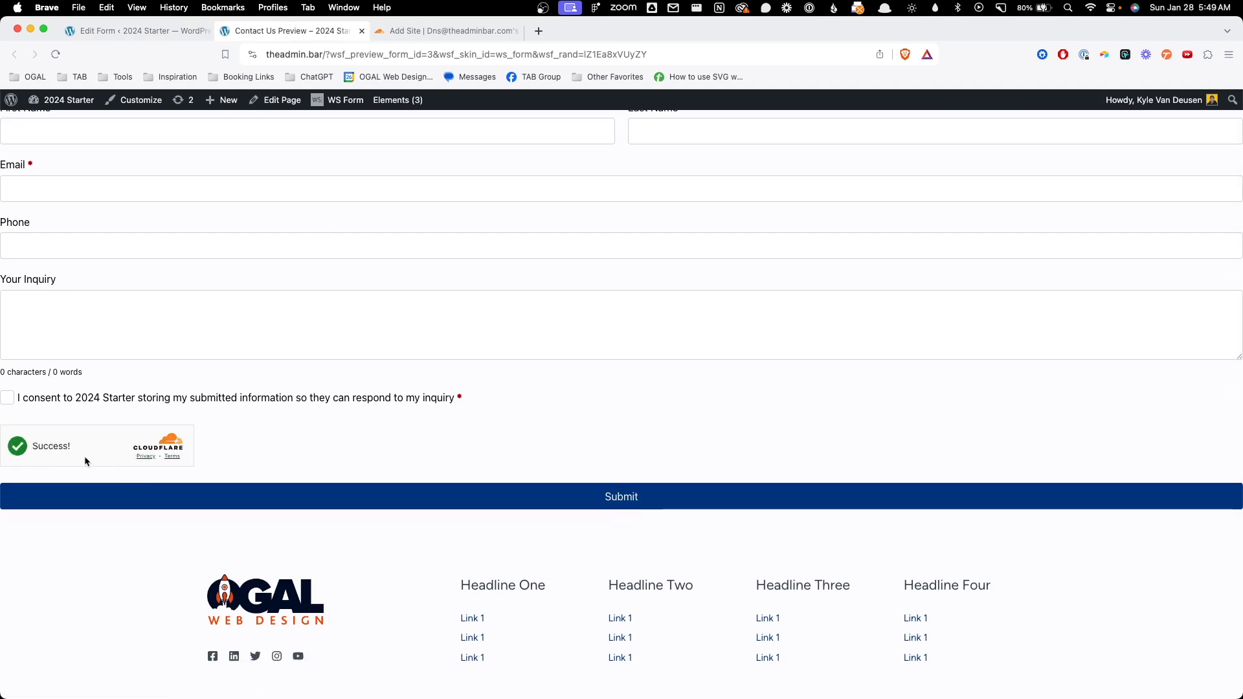
mouse_move(205, 459)
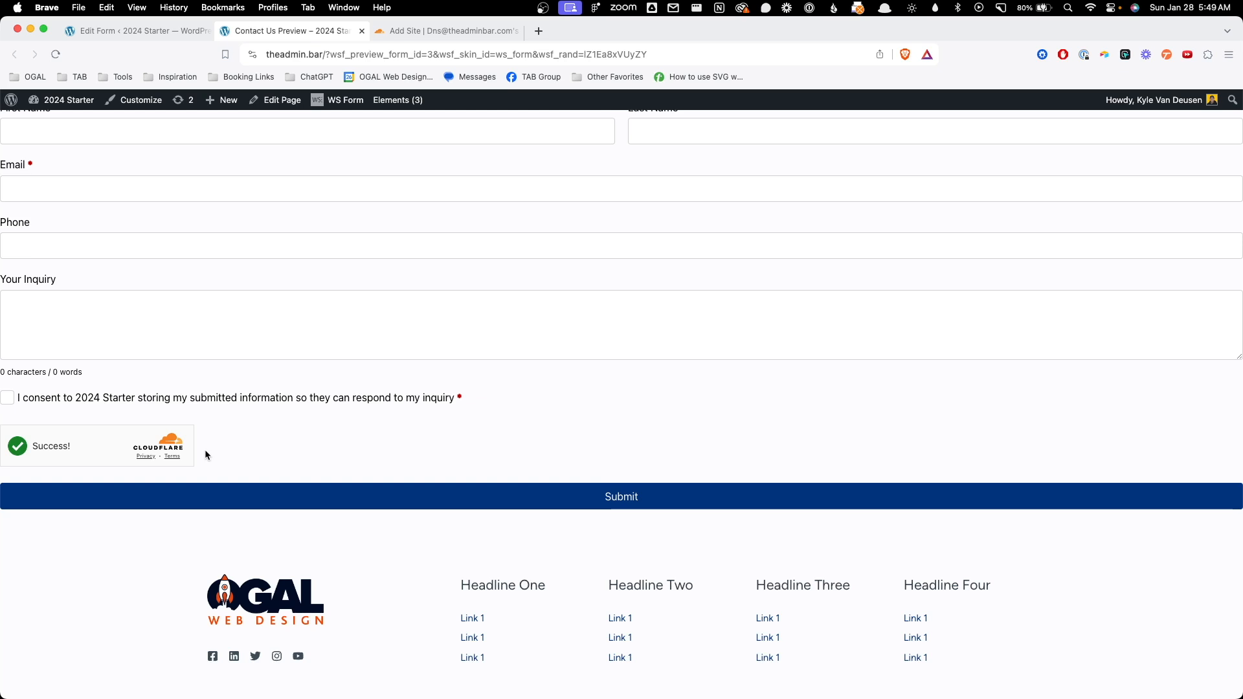
Leave the form preview and return to the Cloudflare Turnstile dashboard
click(444, 31)
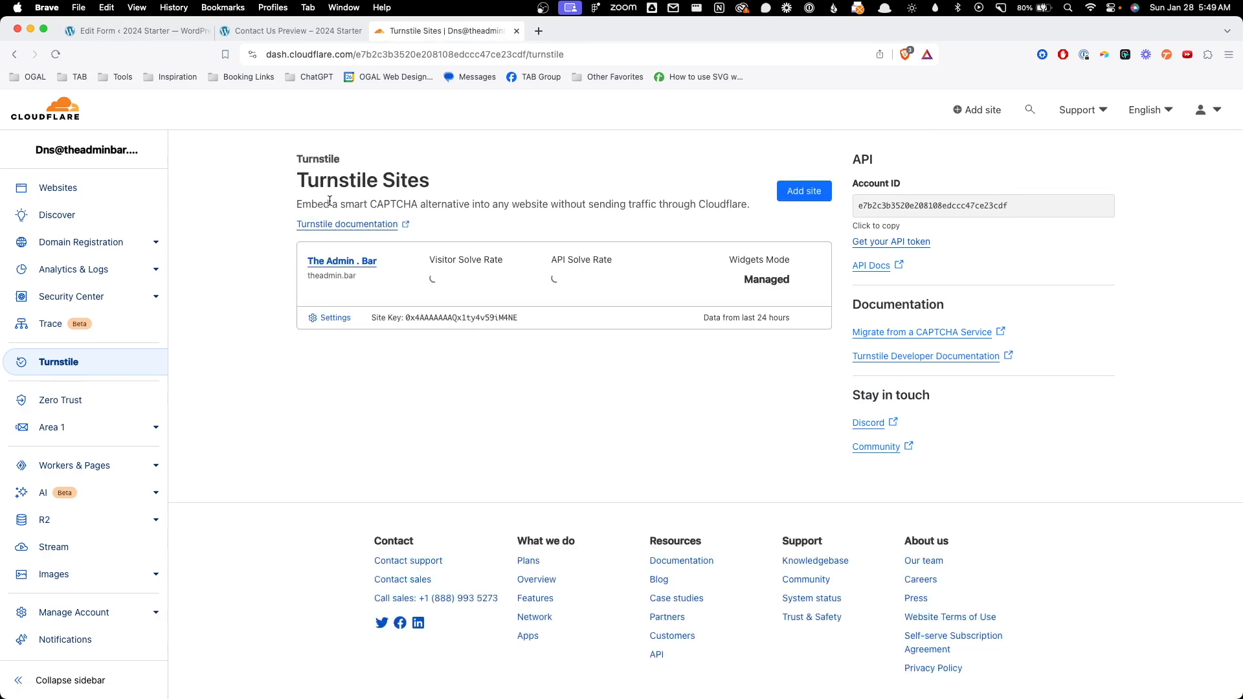
Open The Admin . Bar widget's Turnstile settings and scroll to Widget Mode
click(335, 317)
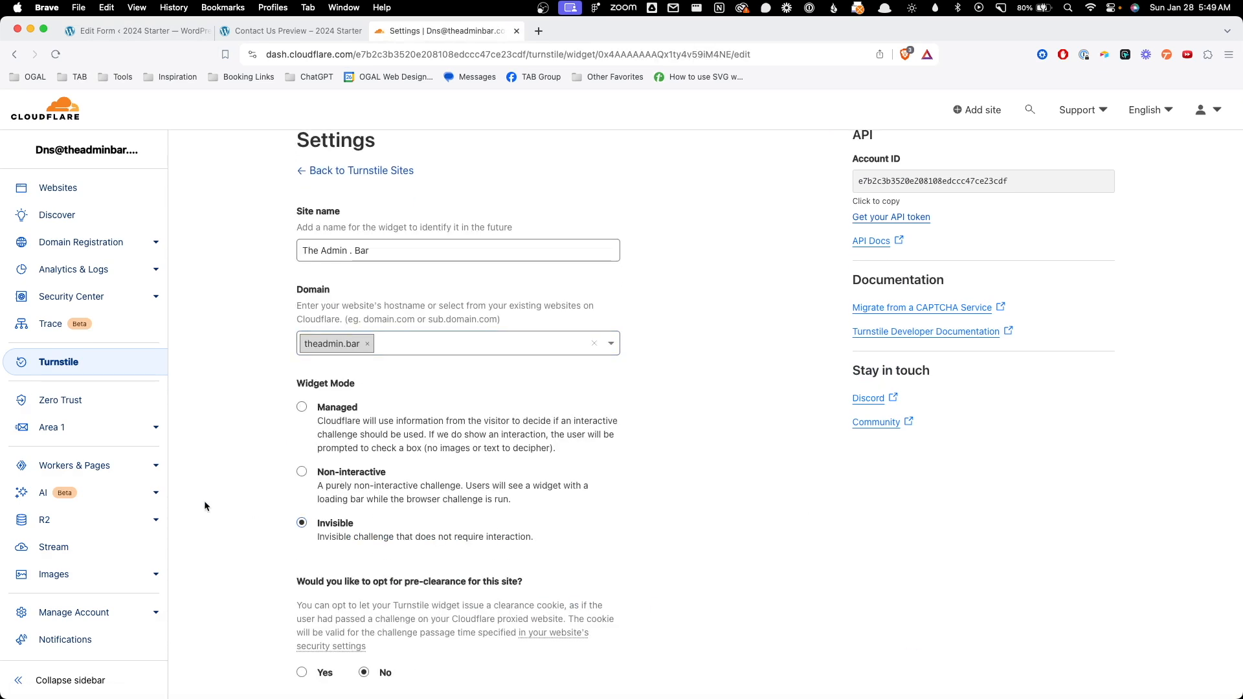
scroll(down, 3)
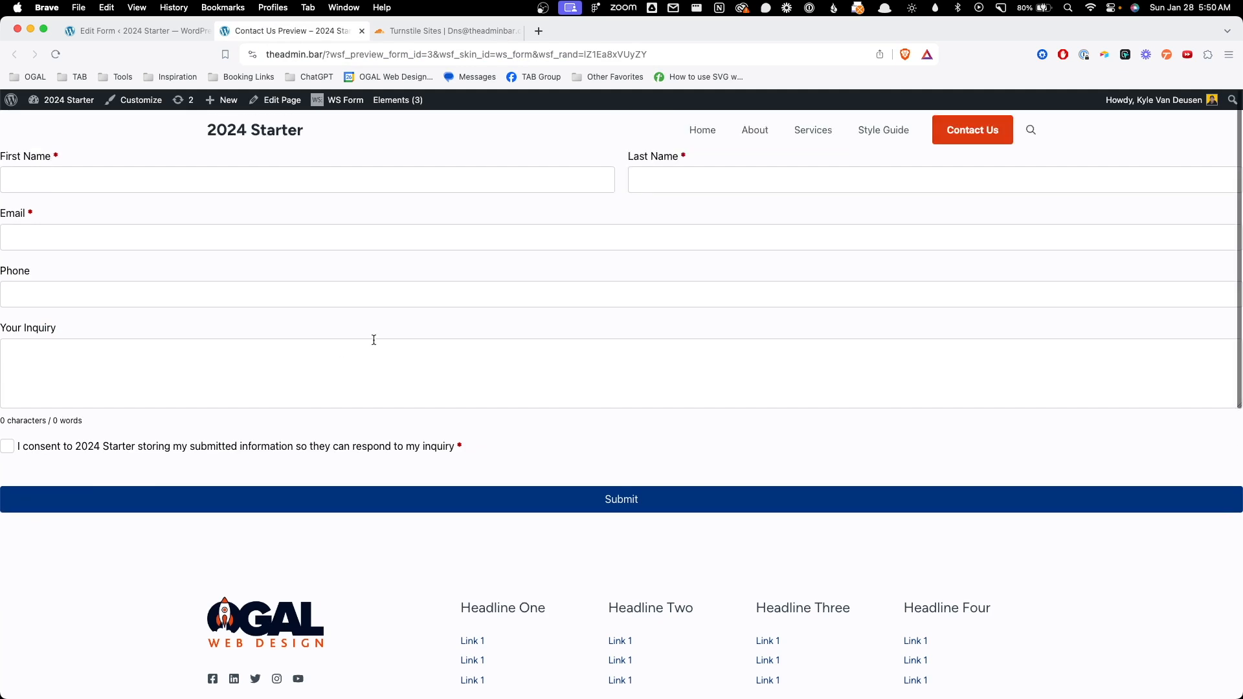
mouse_move(371, 338)
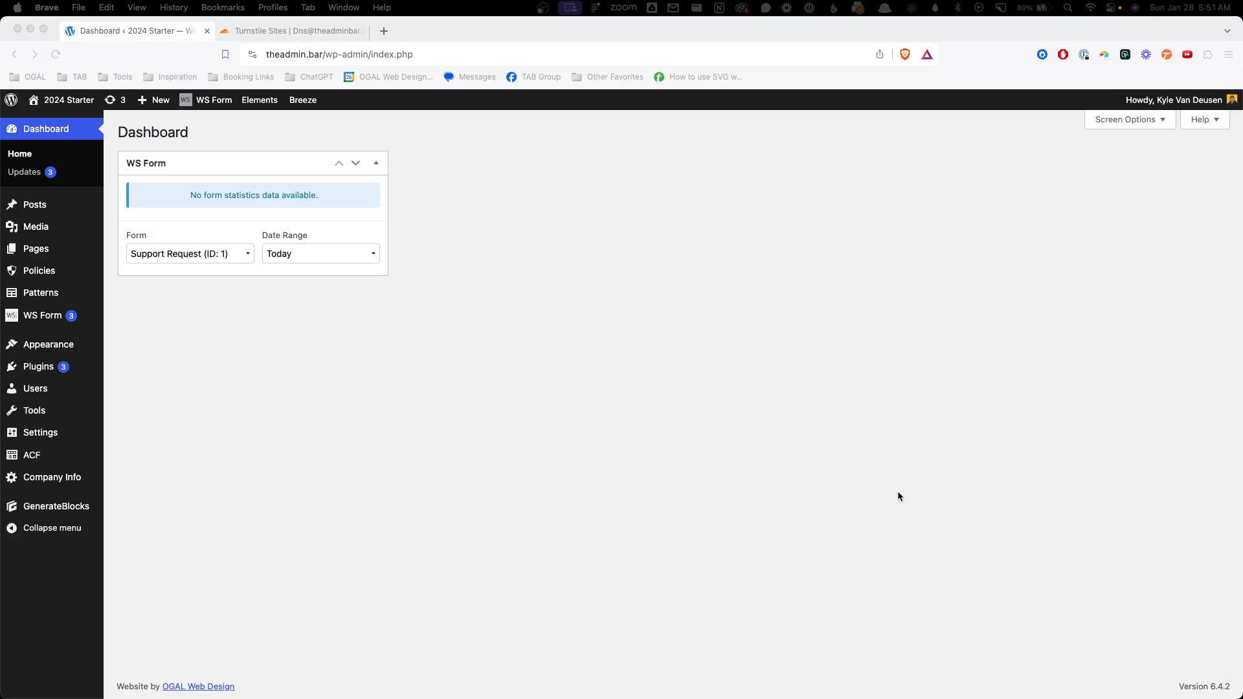
mouse_move(372, 434)
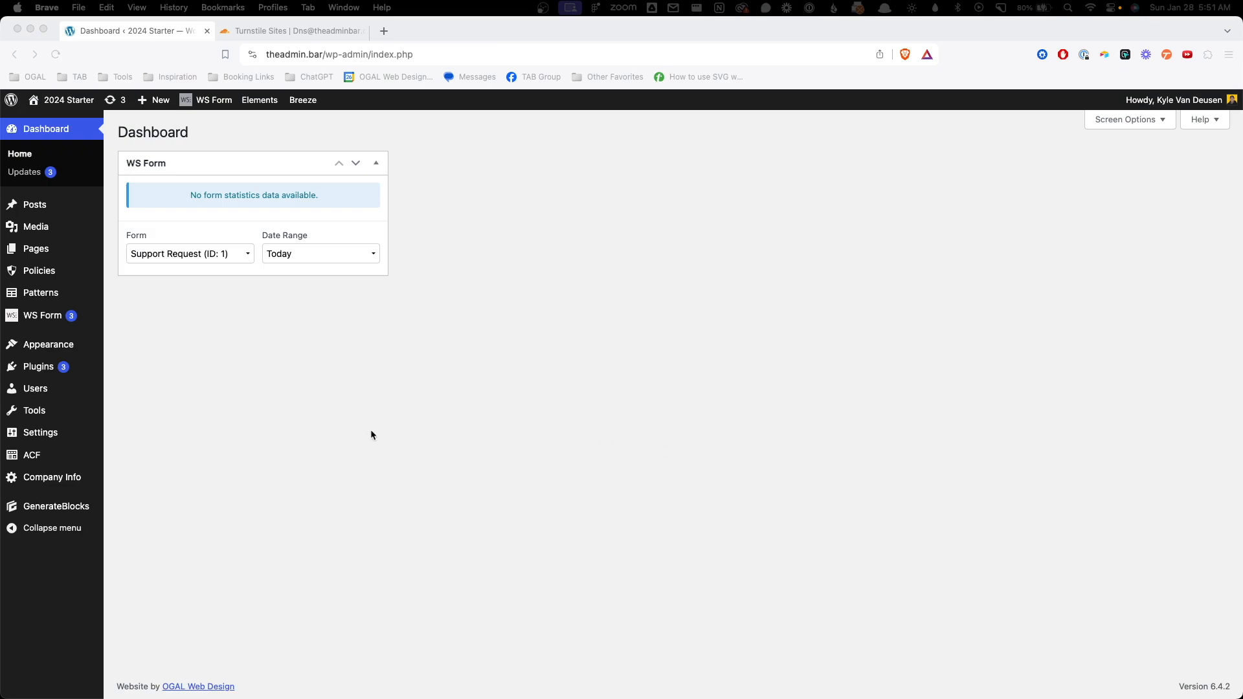
mouse_move(38, 367)
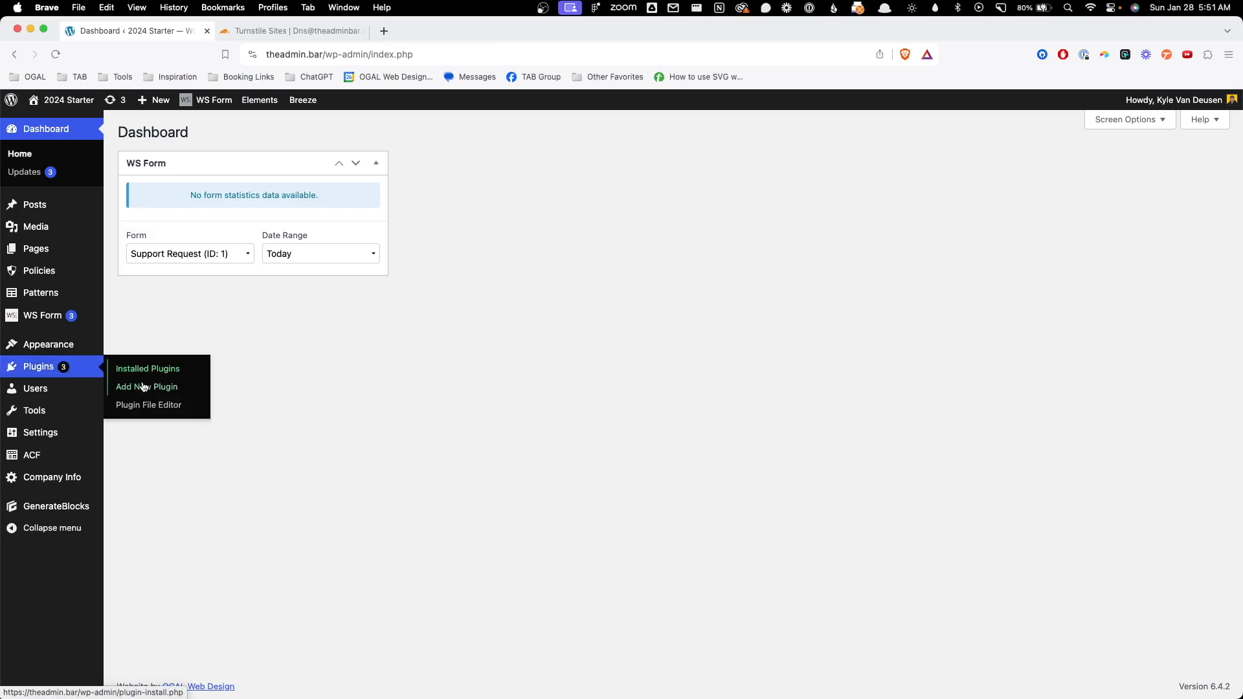
Search 'turnstile' in Add New Plugin, then install and activate Simple Cloudflare Turnstile
click(146, 387)
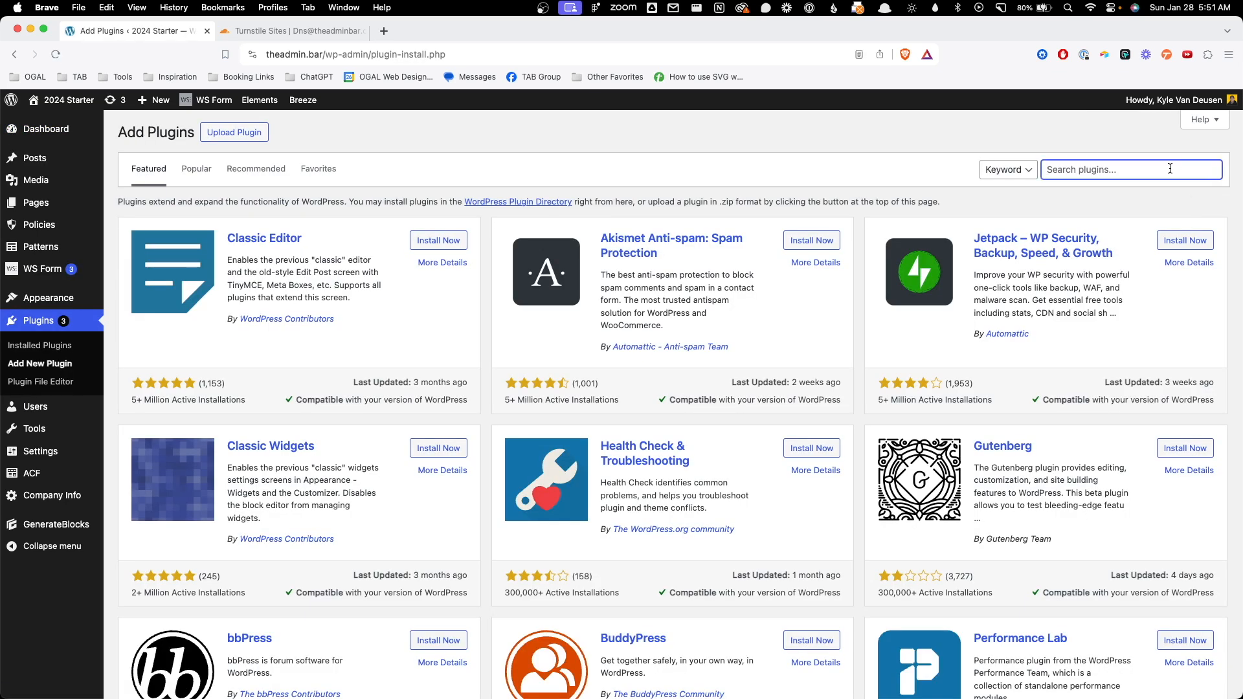
text(turnstile)
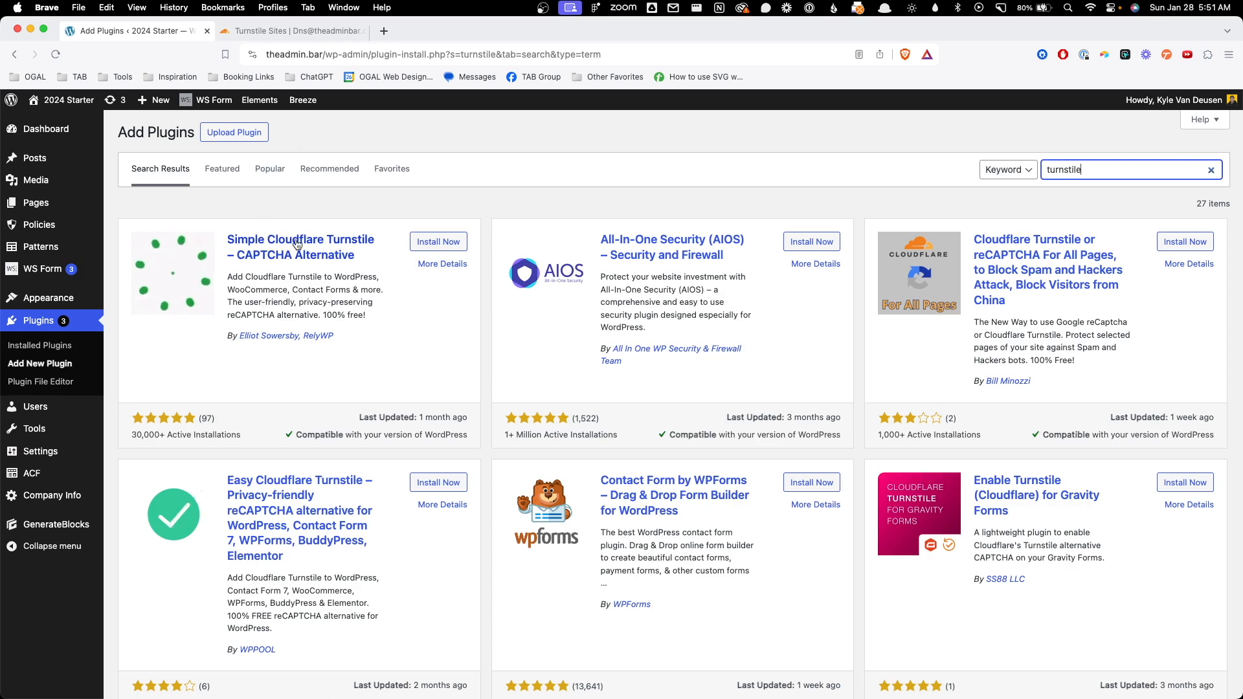
click(438, 242)
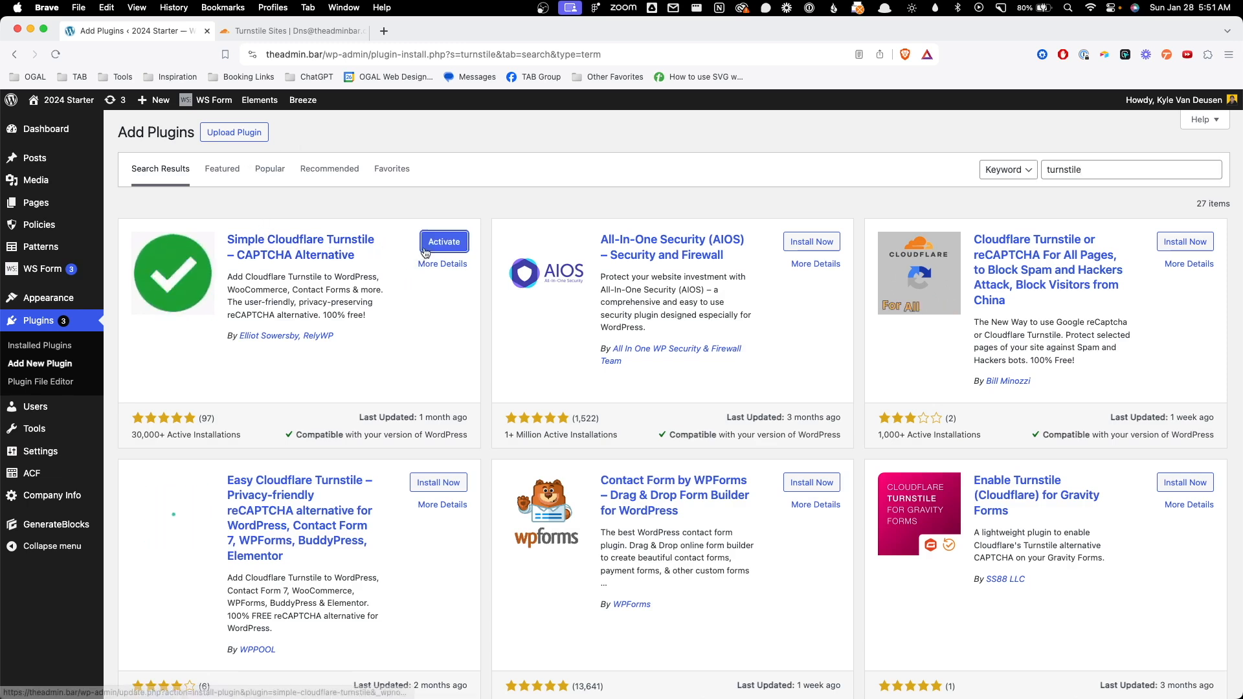
click(443, 241)
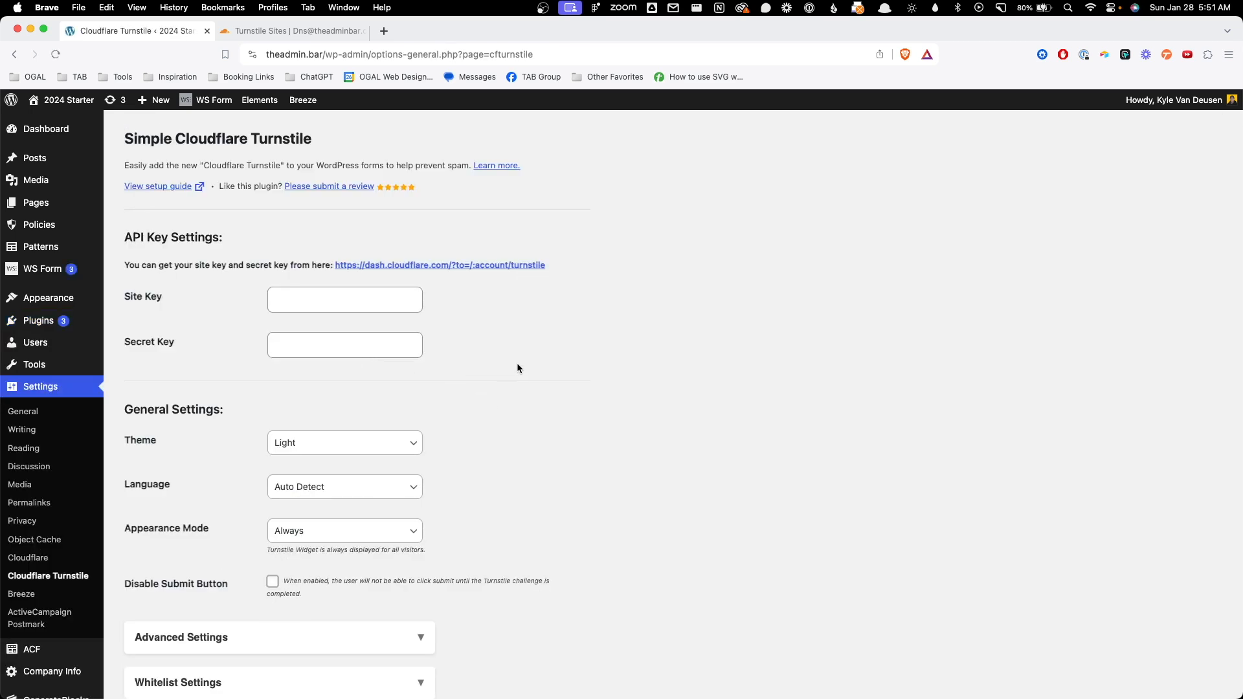
Under Default WordPress Forms, tick Login, Register, Reset Password and Comment
click(343, 299)
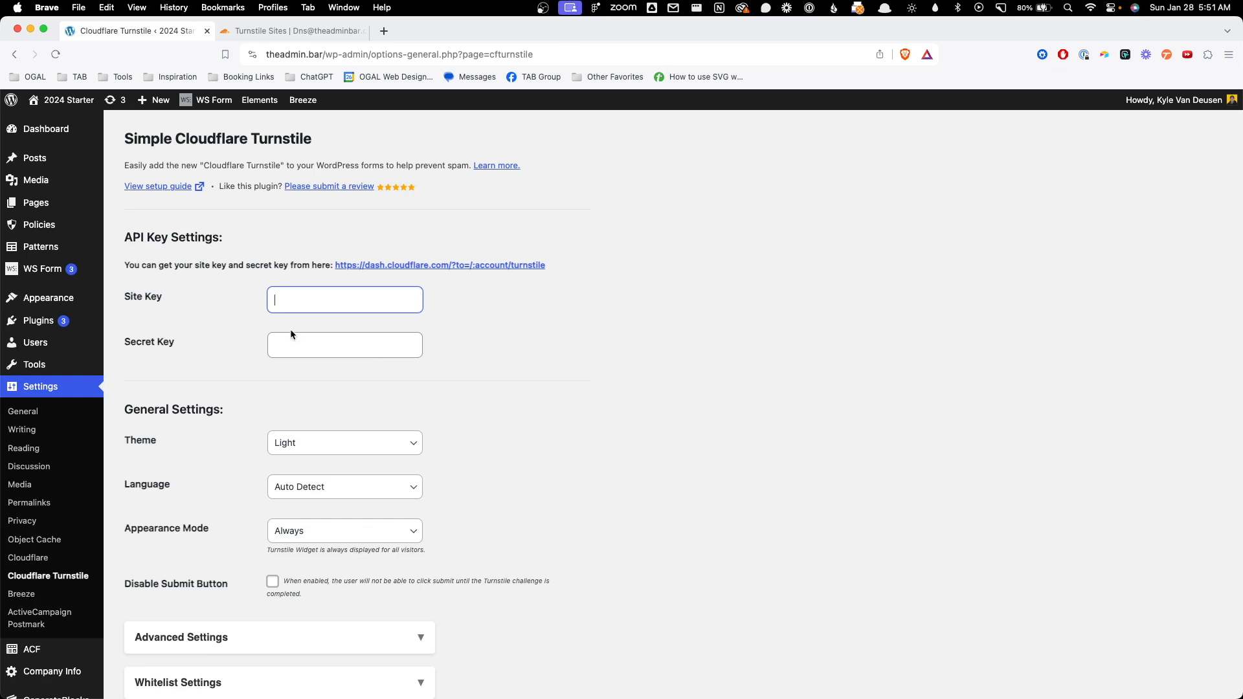
scroll(down, 3)
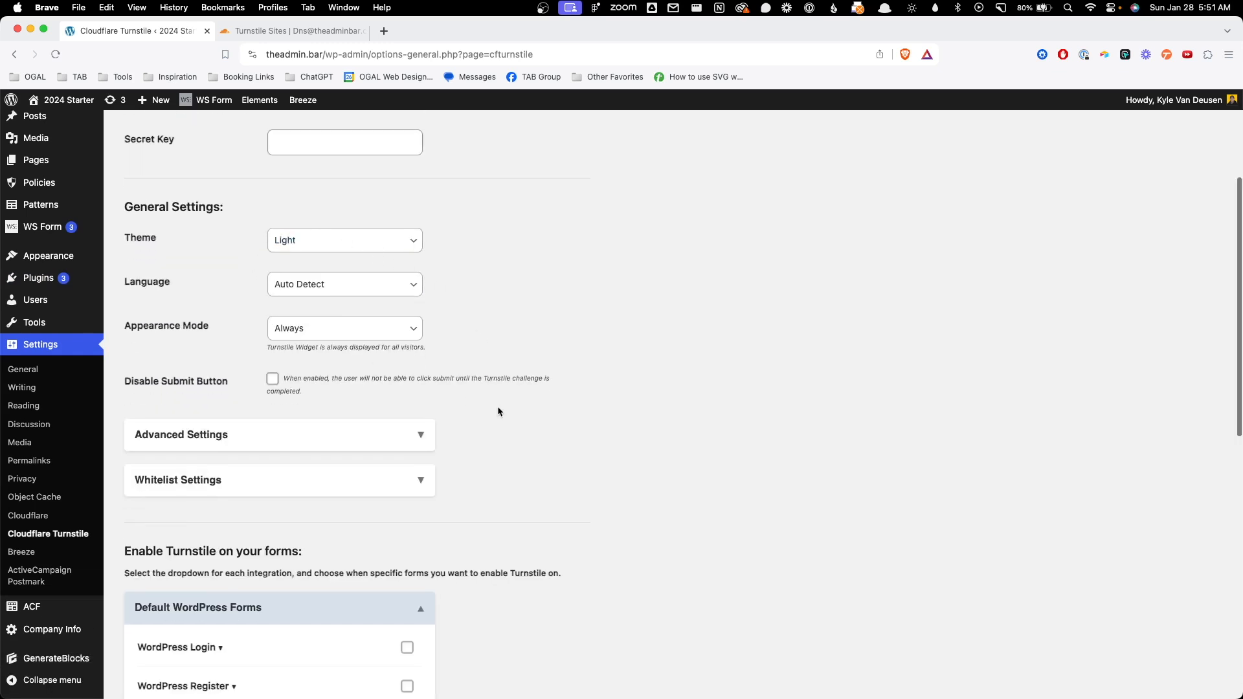
scroll(down, 3)
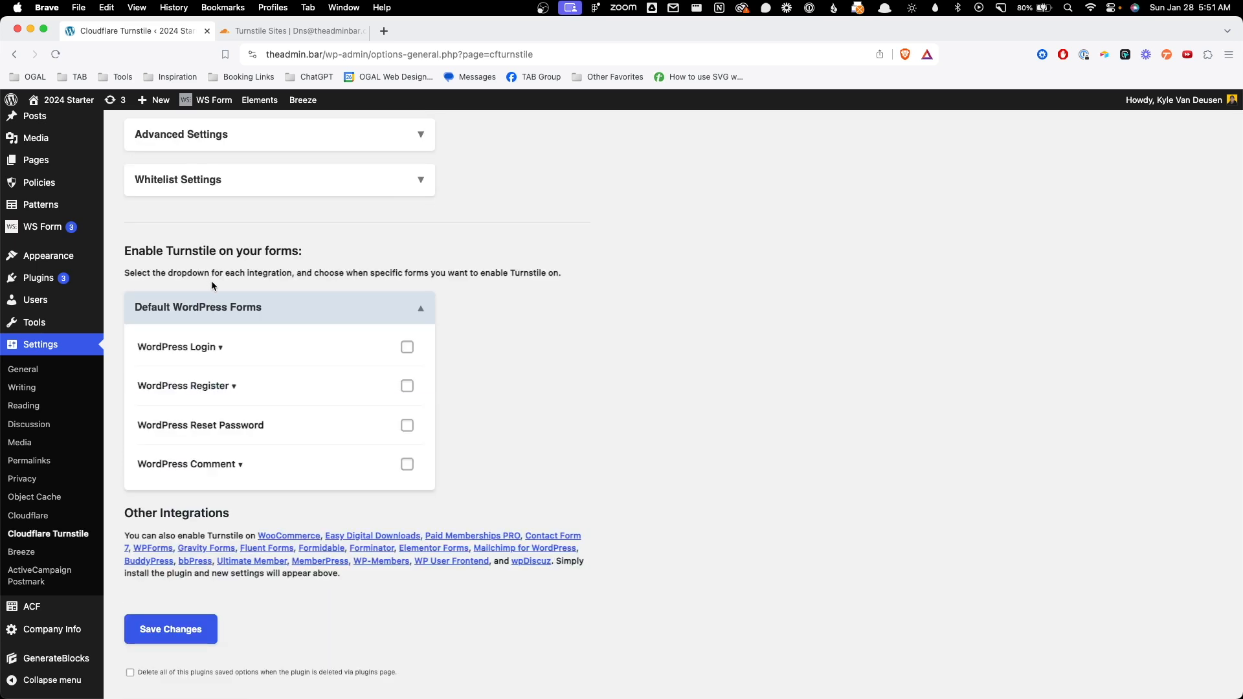
scroll(down, 3)
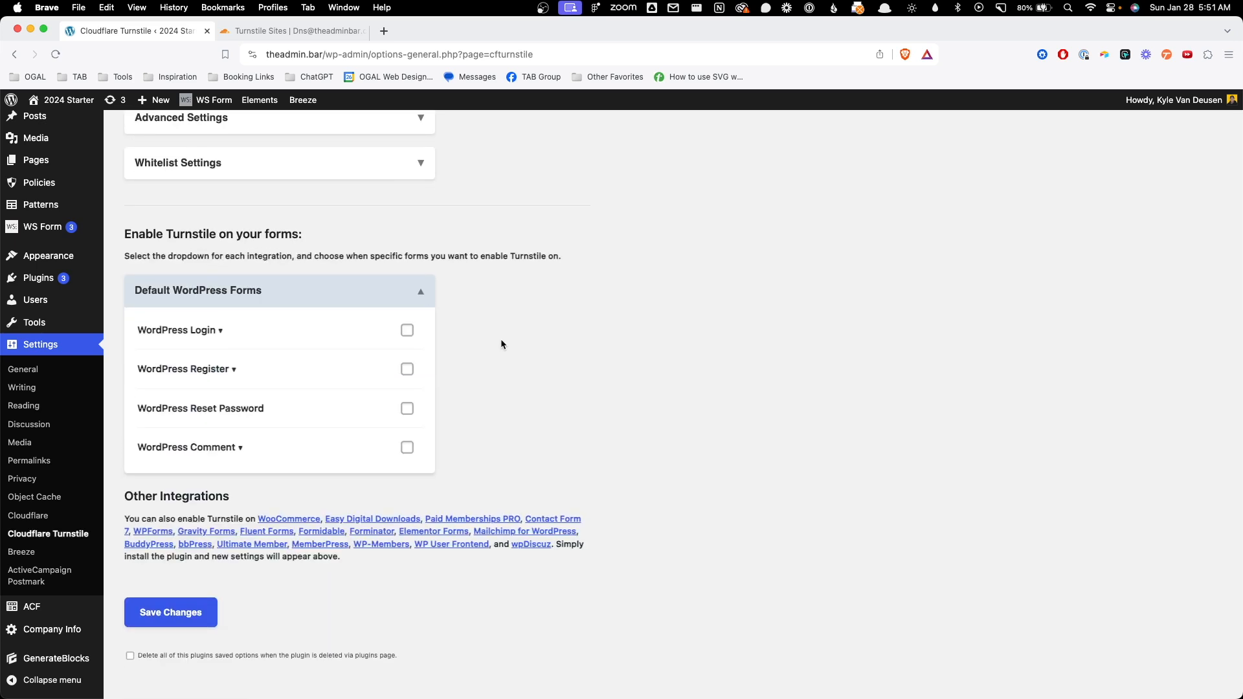
click(406, 330)
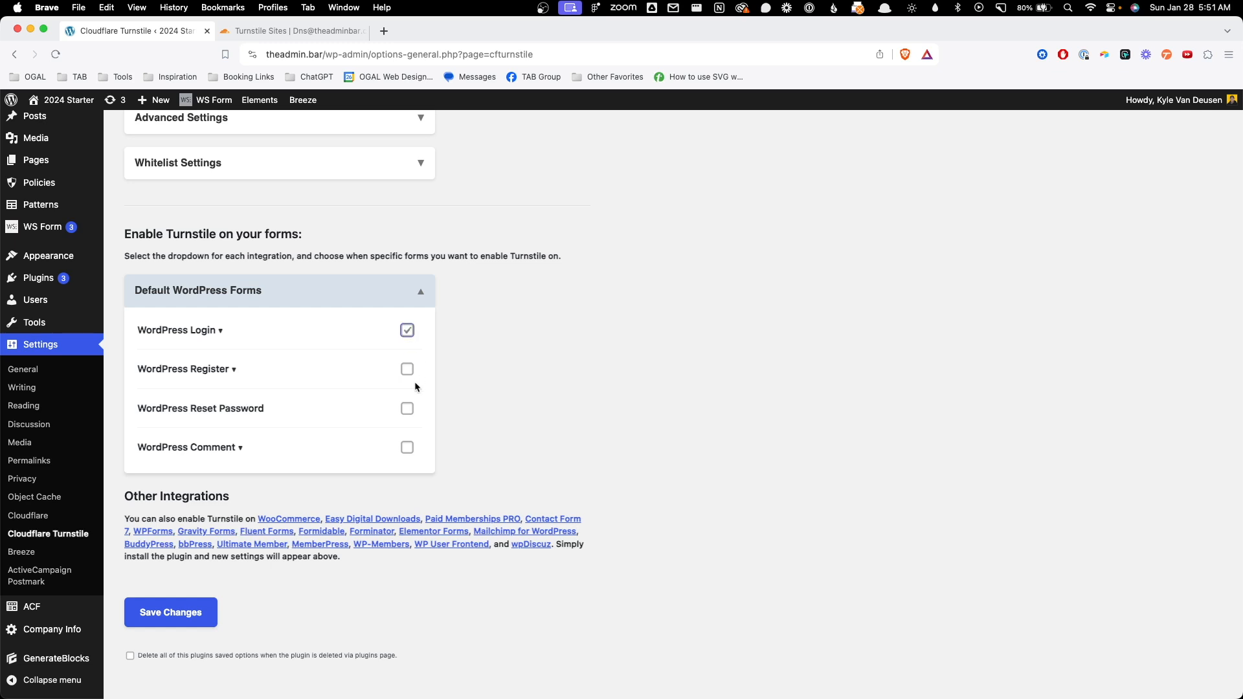
click(406, 409)
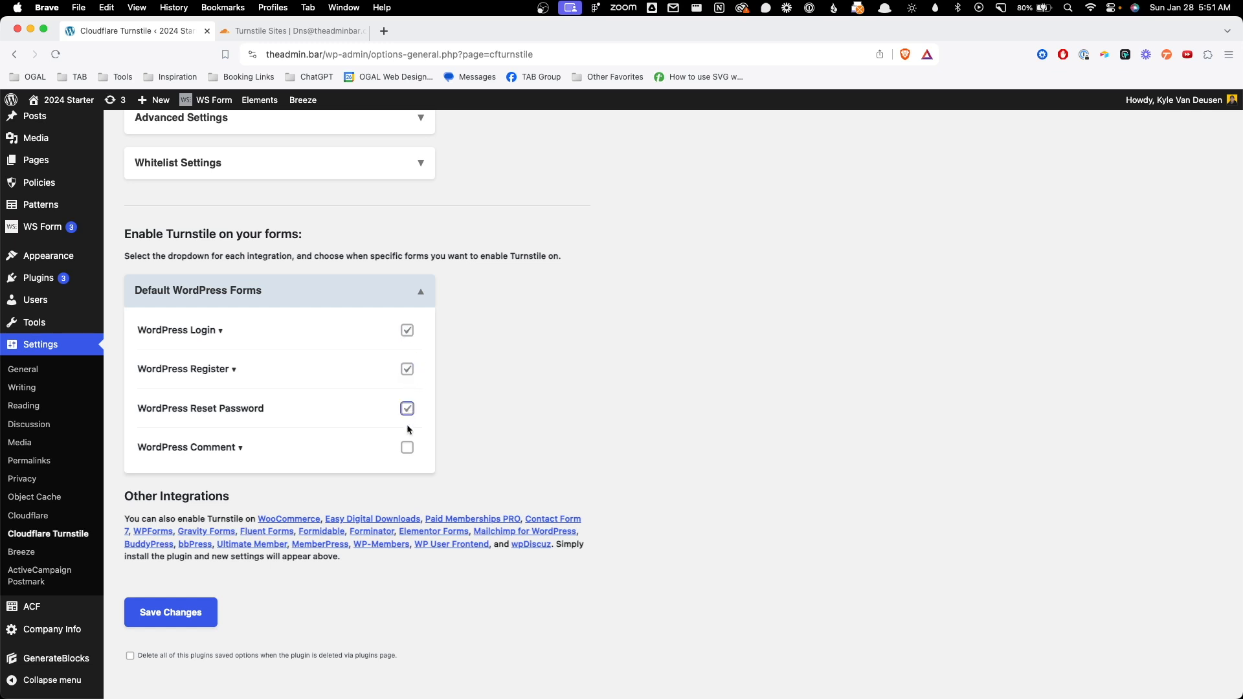
click(407, 447)
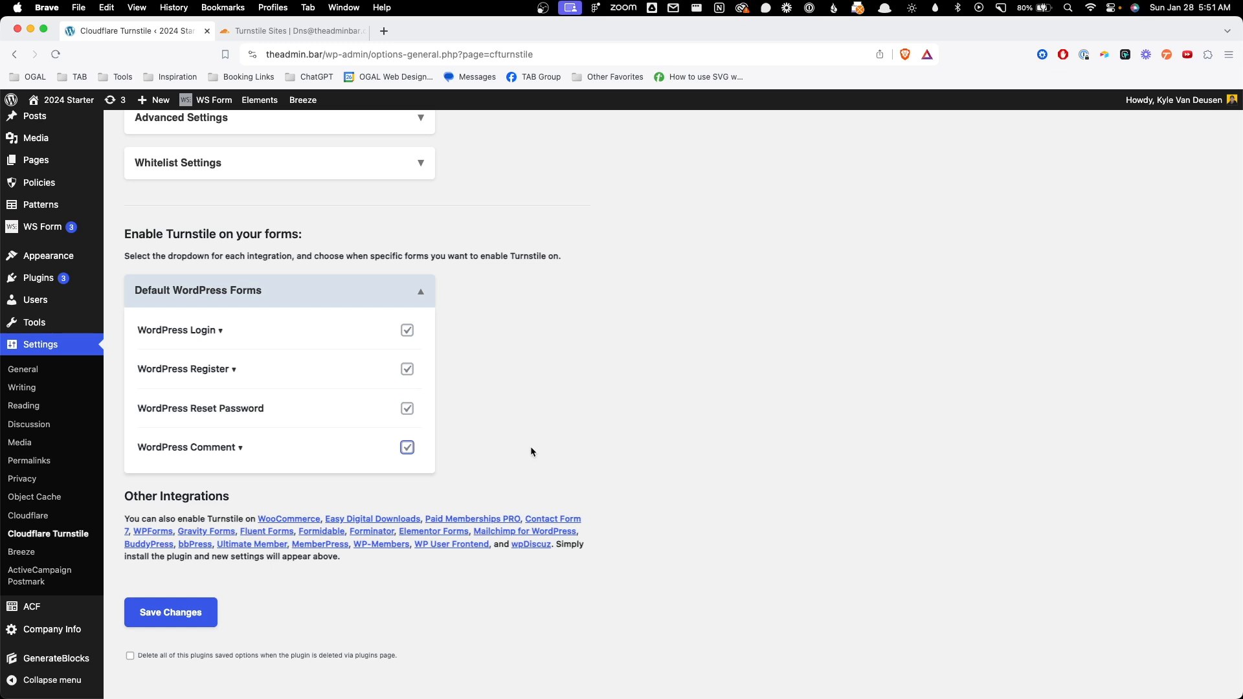
click(406, 447)
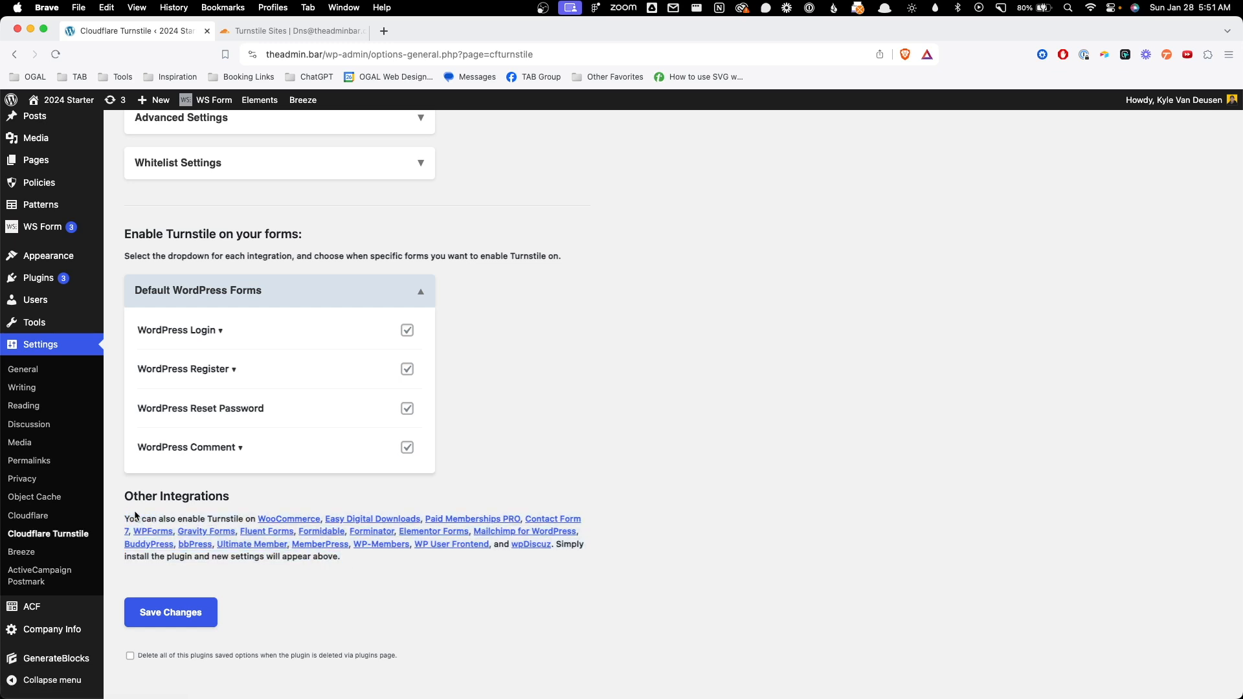
mouse_move(206, 531)
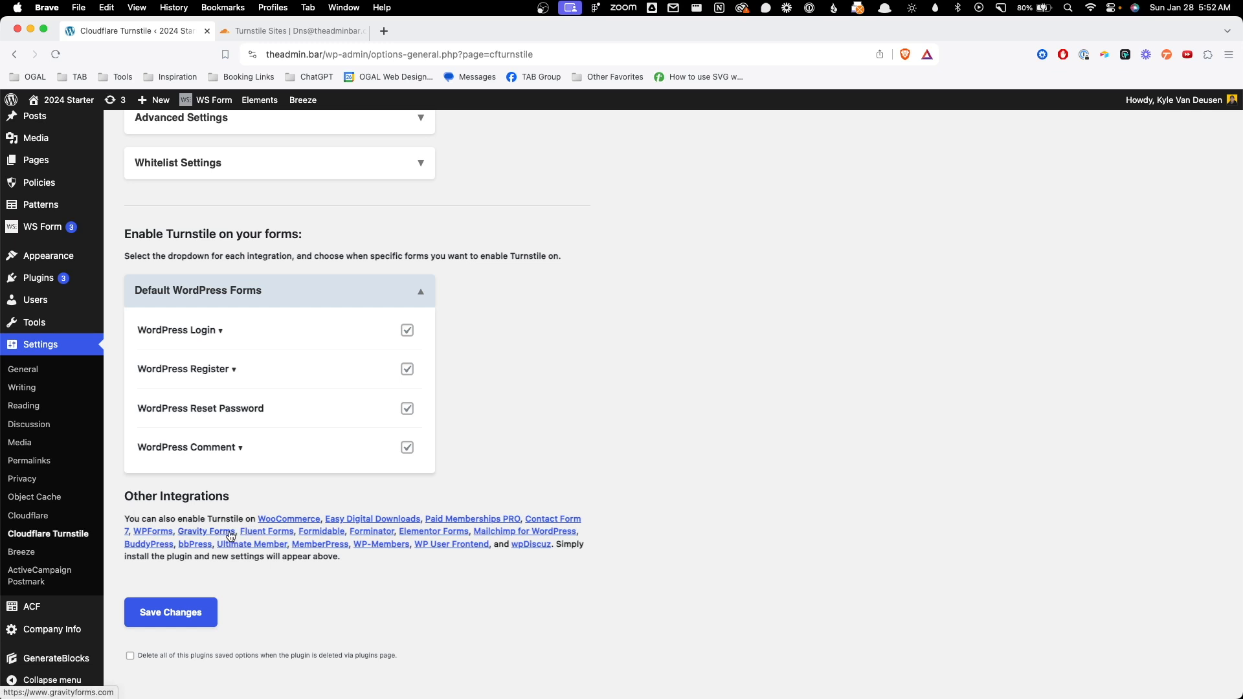